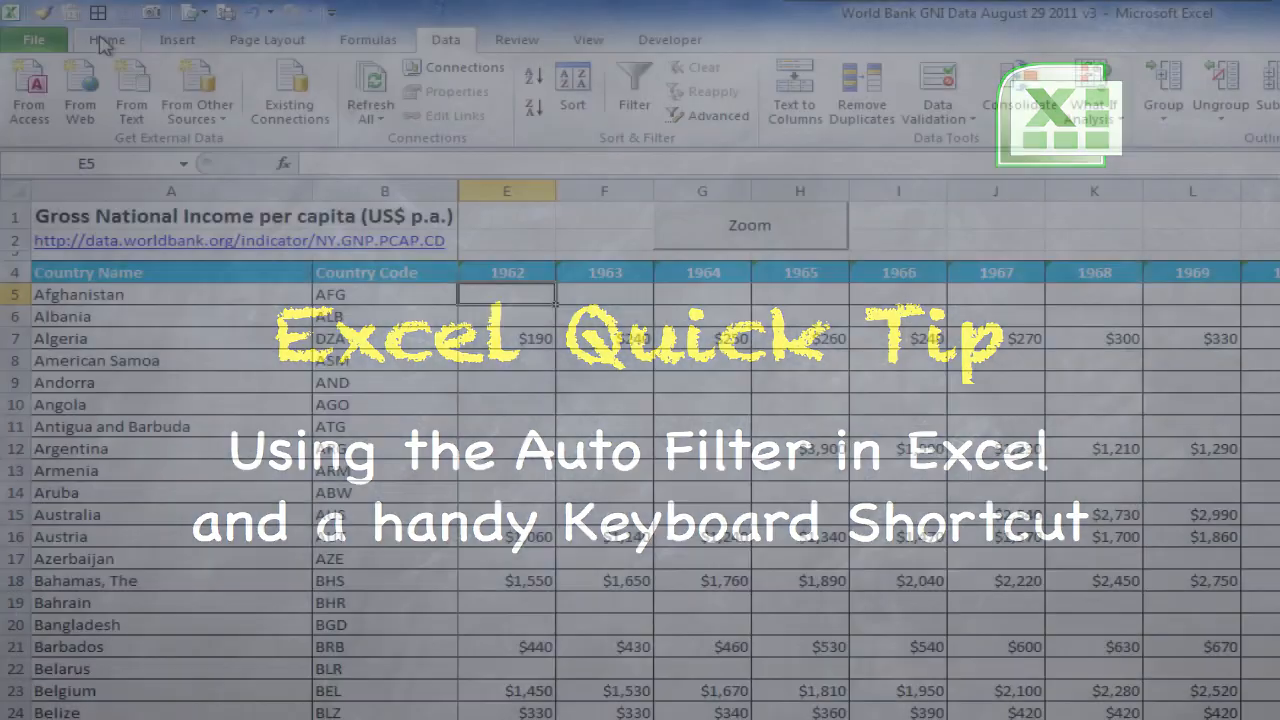
Open the GNI workbook and show the Data tab's Sort & Filter group
left_click(106, 40)
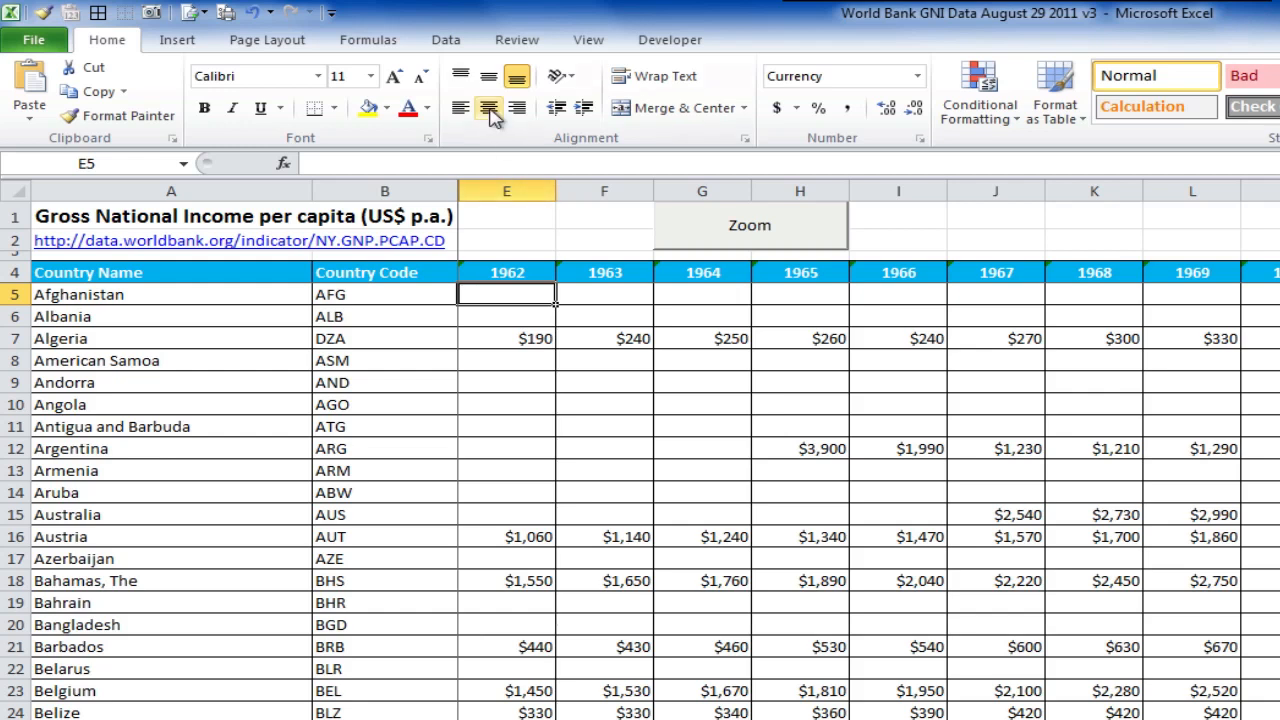
mouse_move(446, 40)
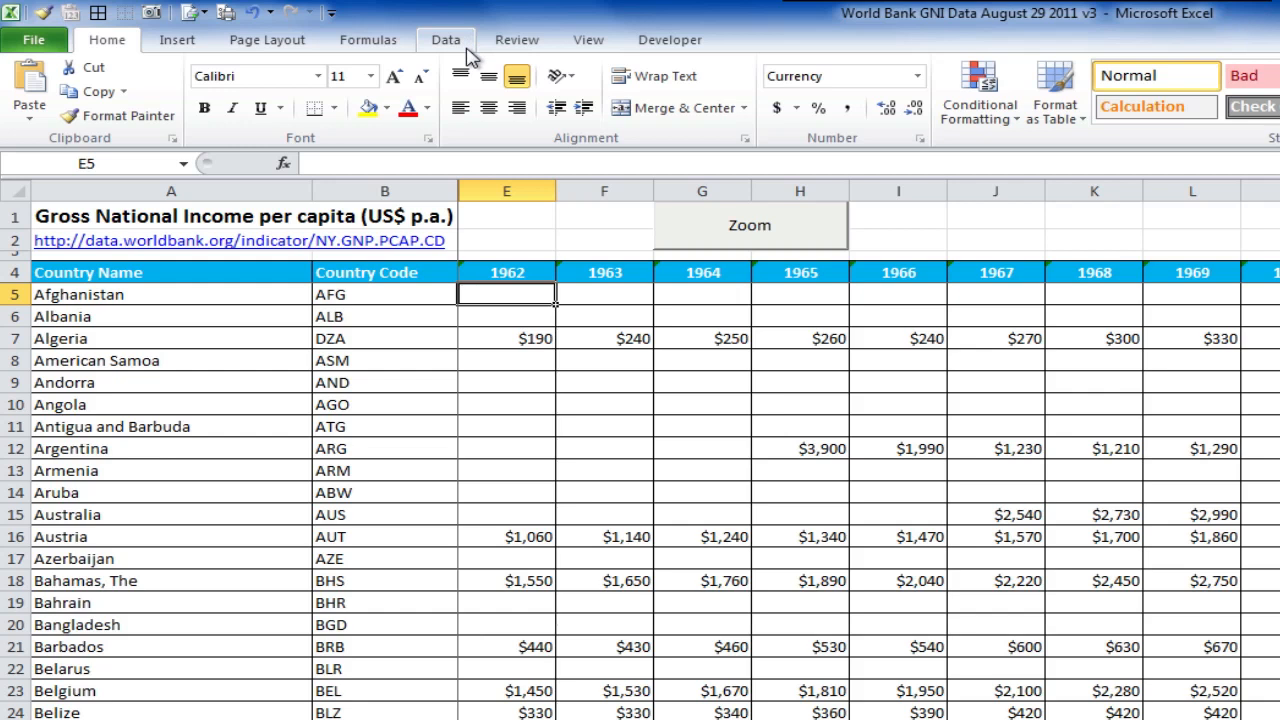
left_click(444, 40)
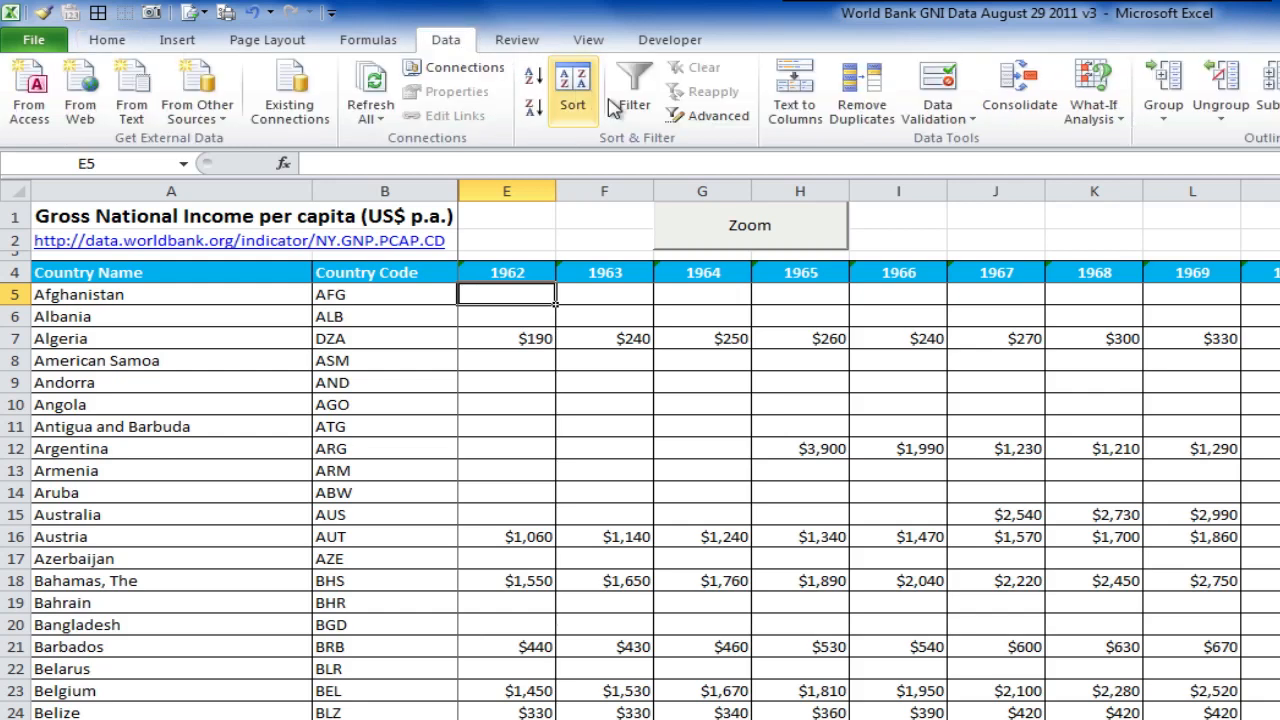
mouse_move(634, 90)
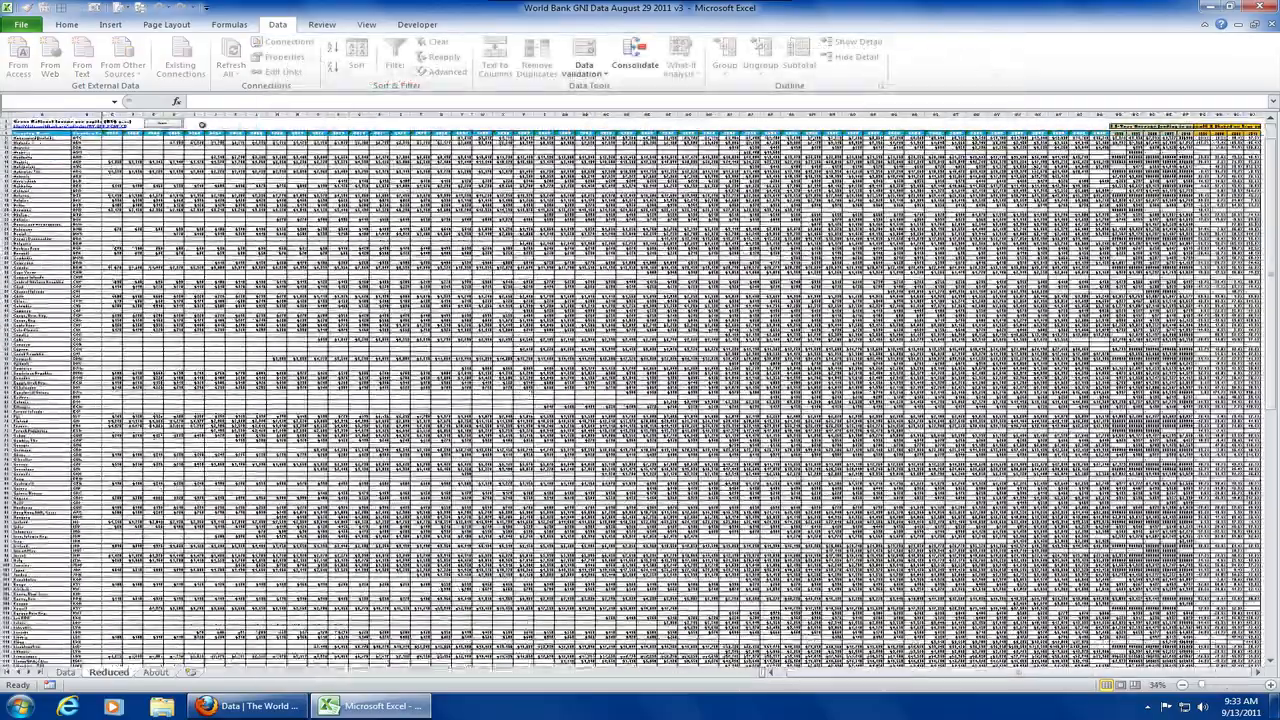
Survey the sheet and return to a readable zoom over the GNI average and growth columns
scroll("down", 3)
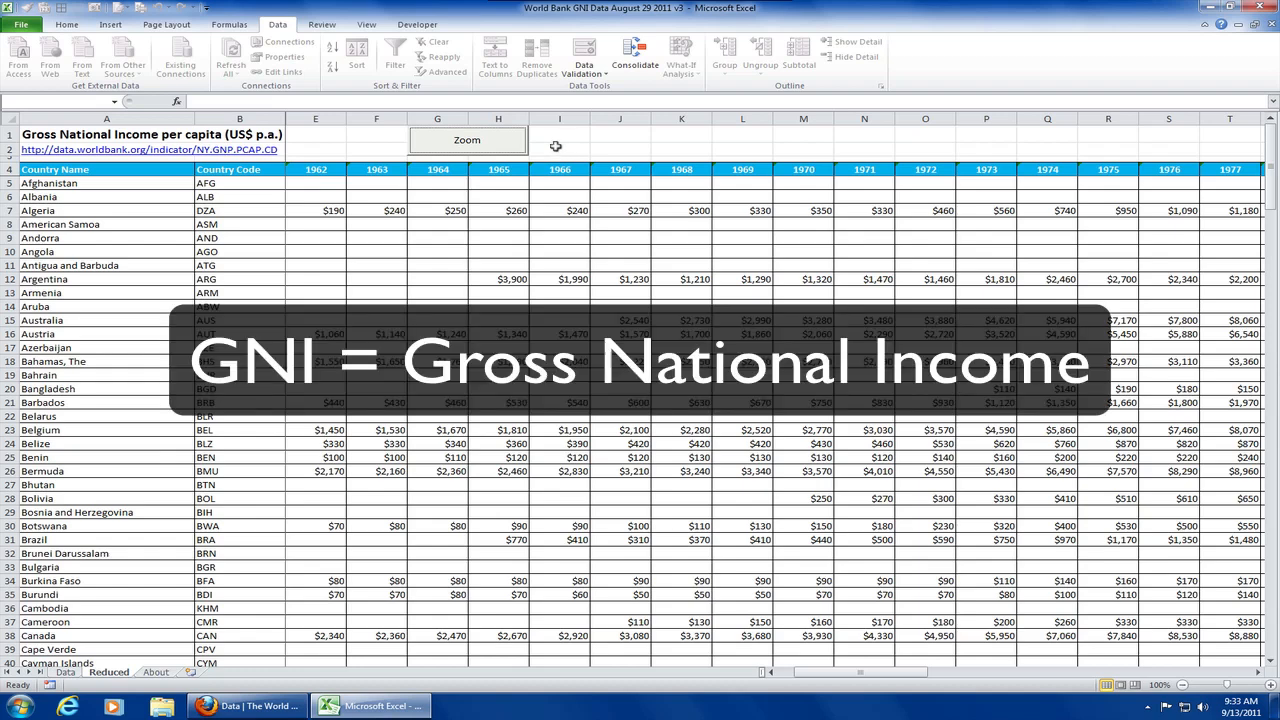
left_click(560, 168)
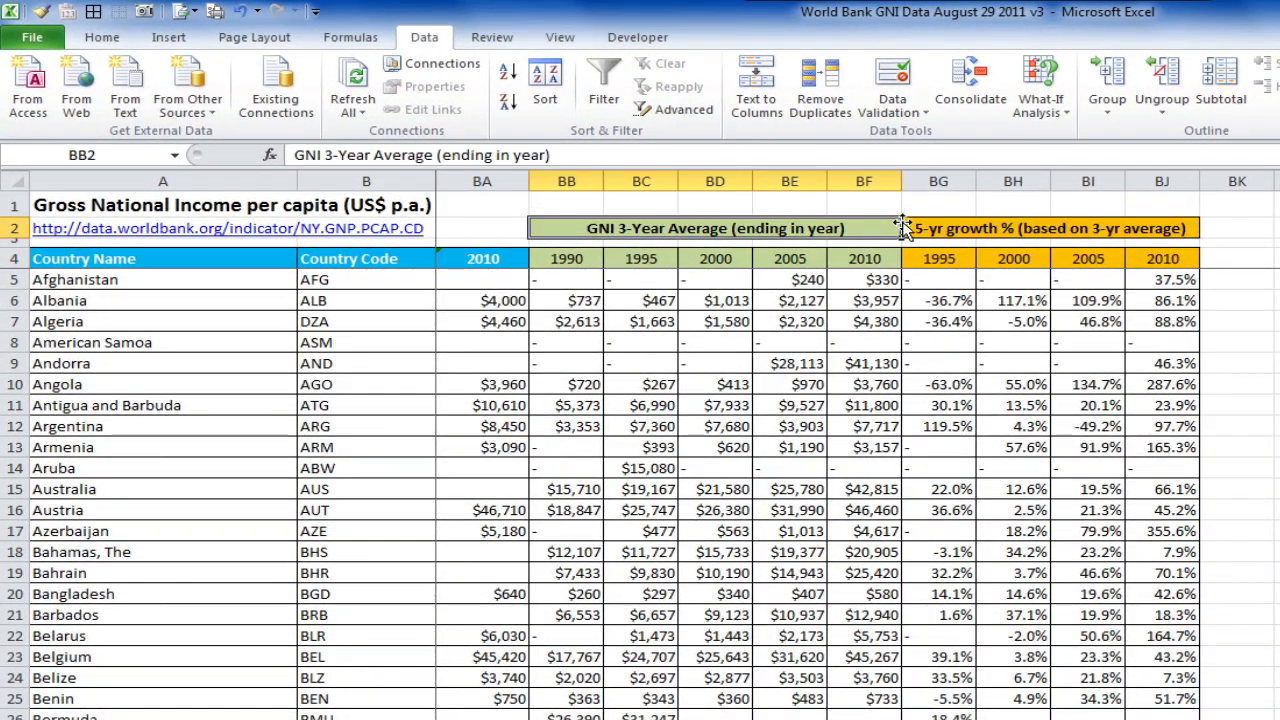
mouse_move(912, 210)
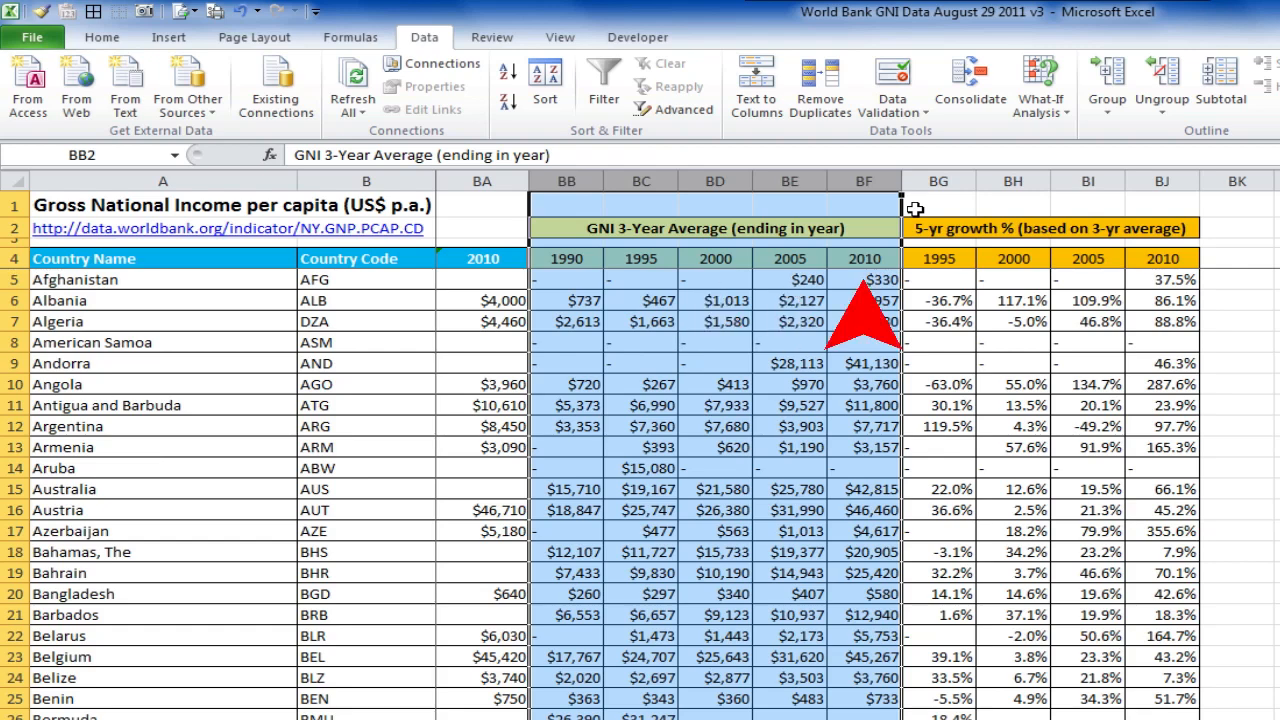
left_click(936, 228)
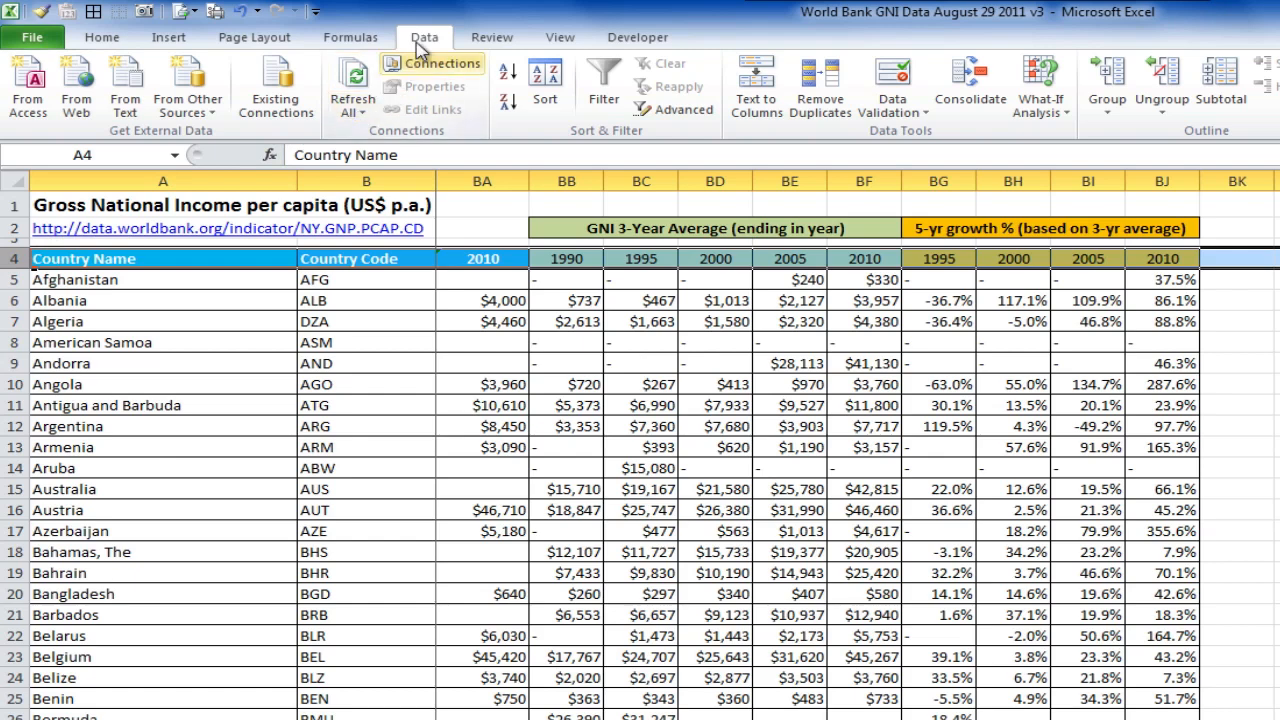
mouse_move(604, 84)
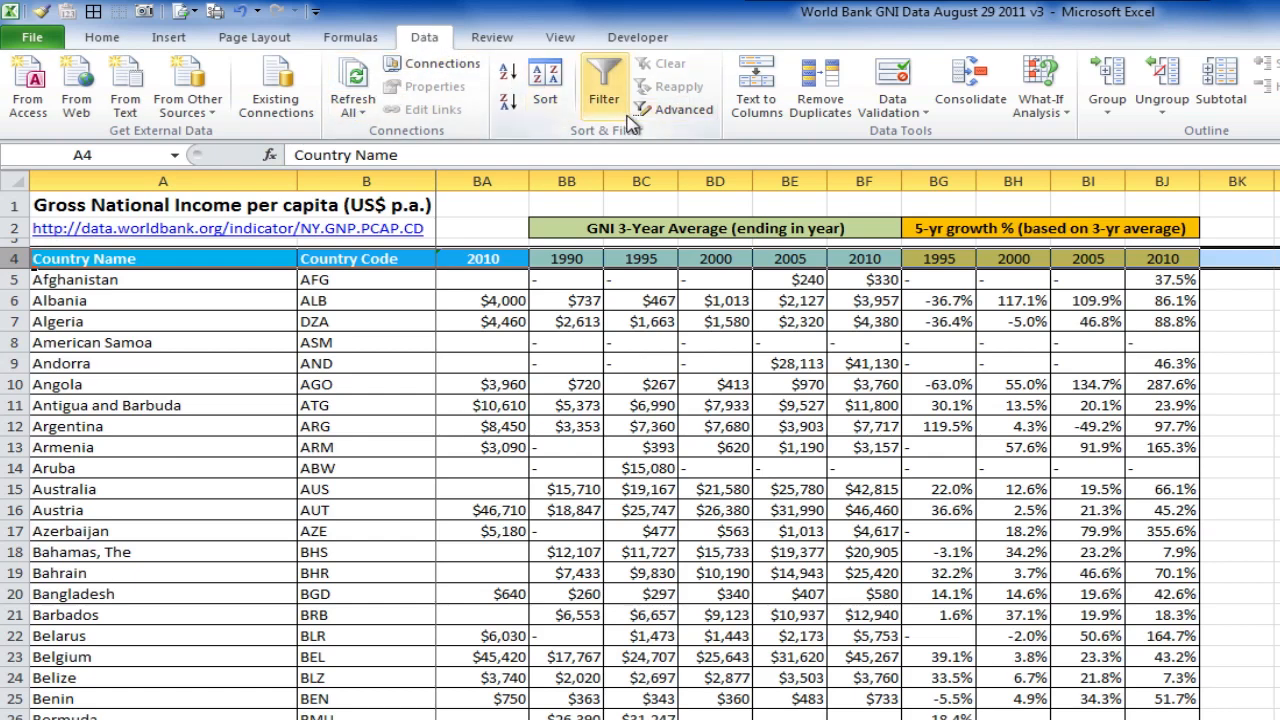
mouse_move(604, 84)
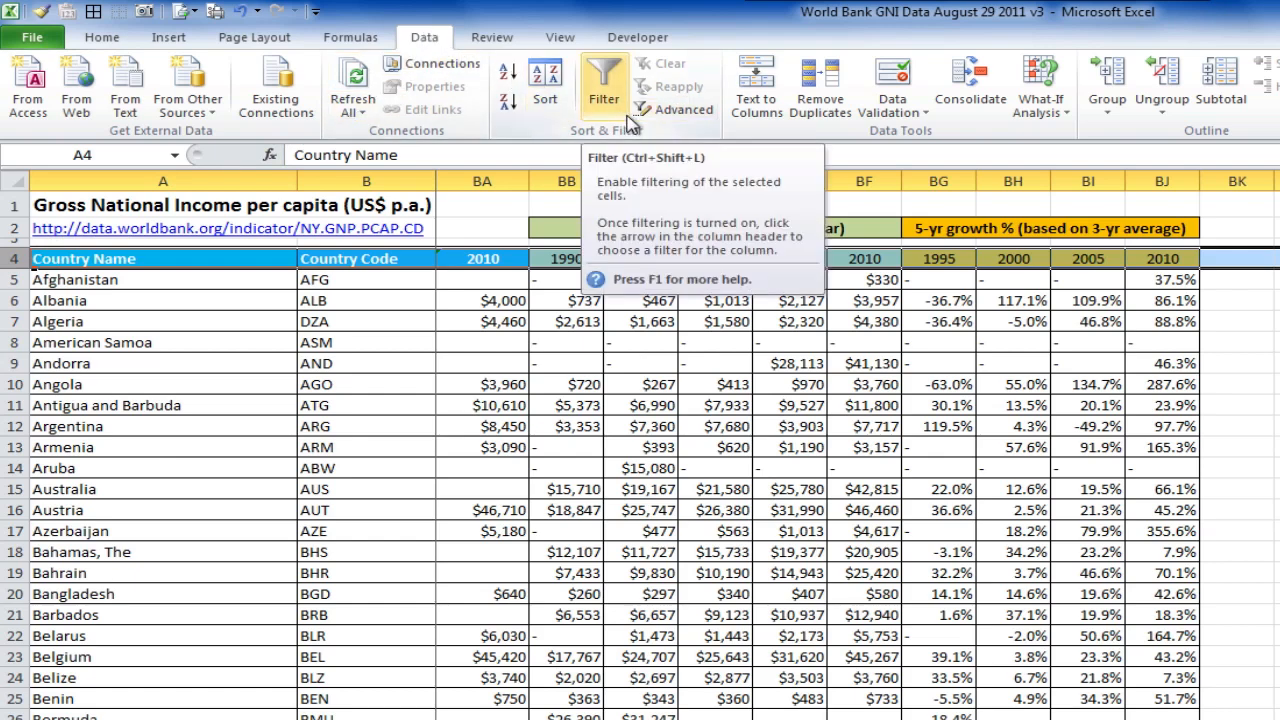
Turn on AutoFilter so every column header gets a filter arrow
left_click(604, 80)
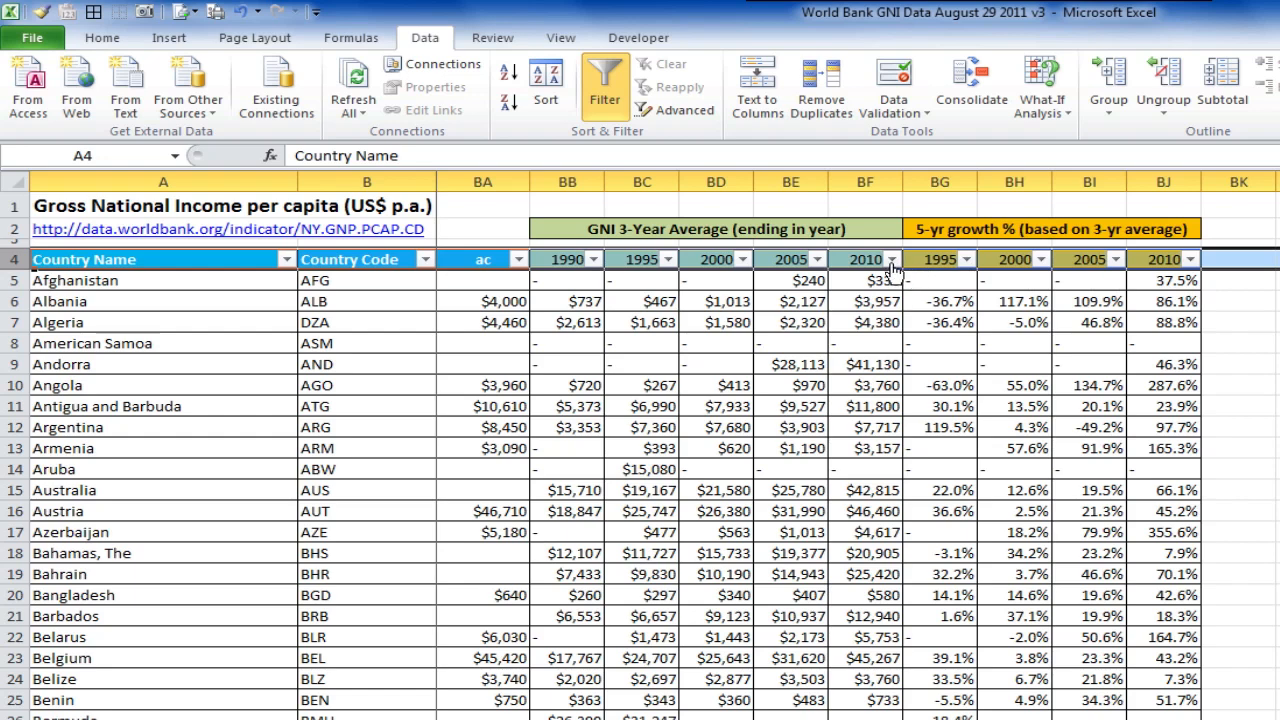
Filter 2010 GNI with Greater Than and 2010 growth greater than 40
left_click(896, 260)
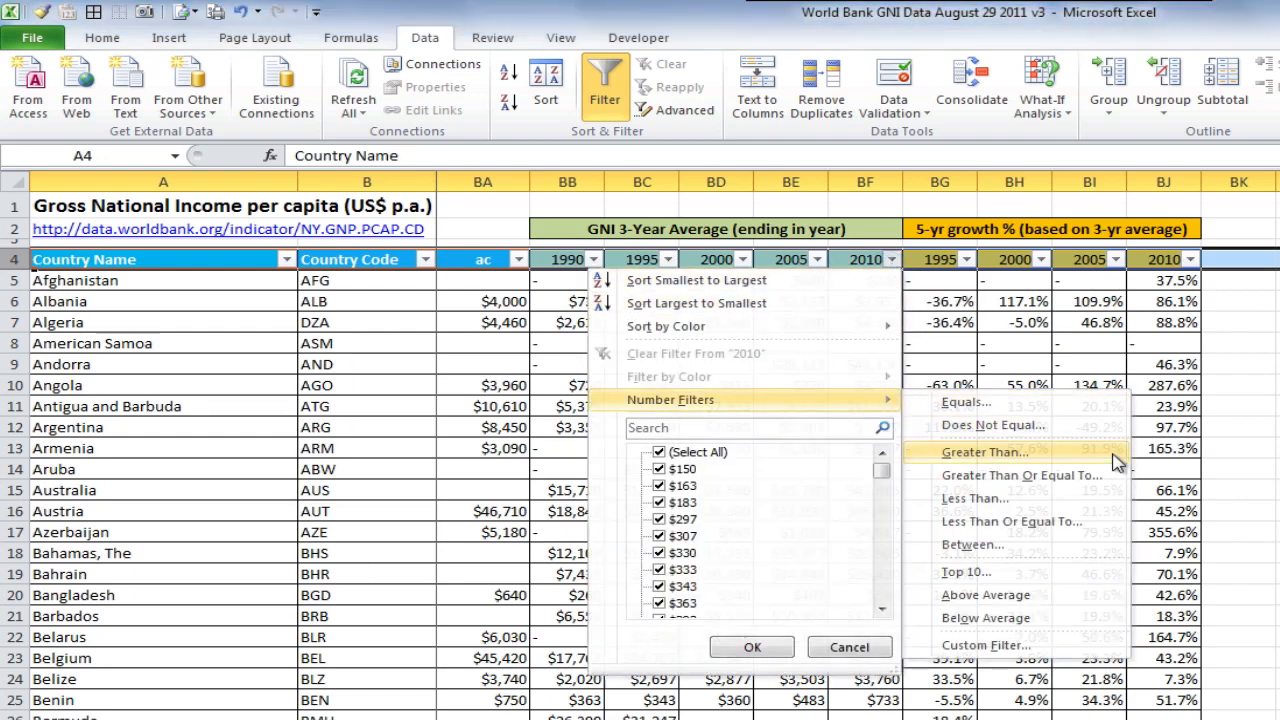
left_click(980, 452)
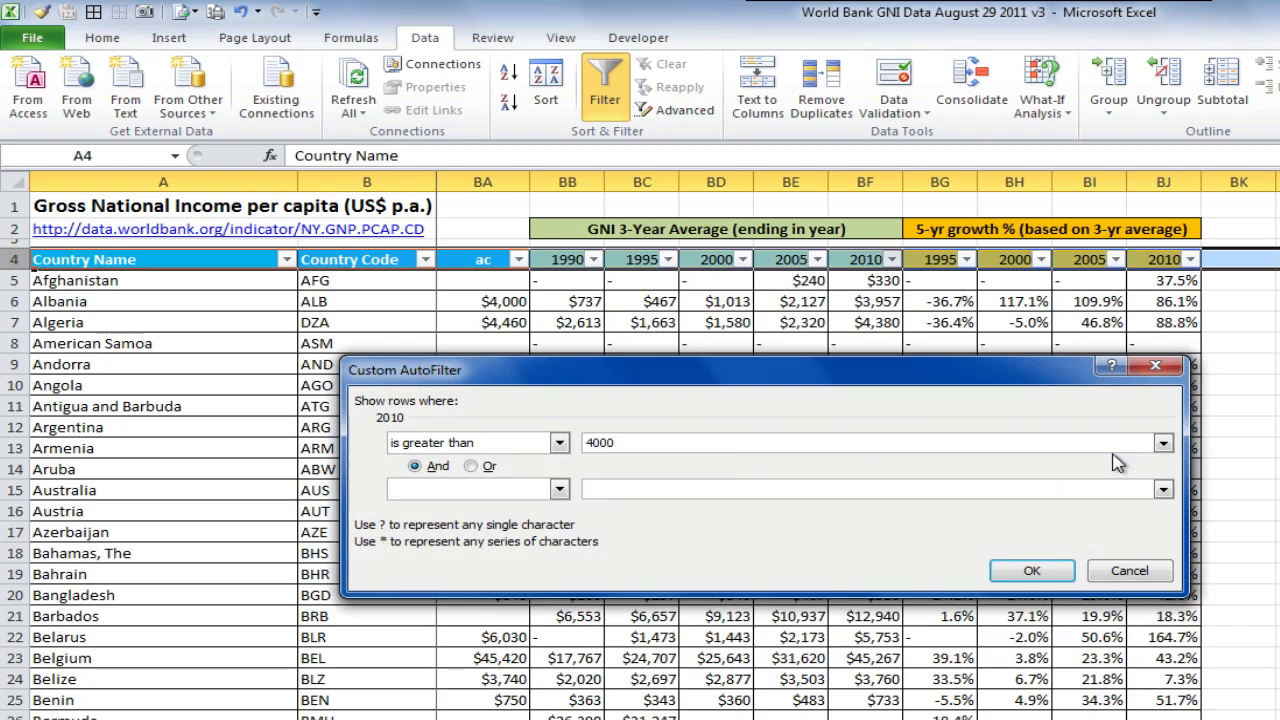
left_click(1032, 570)
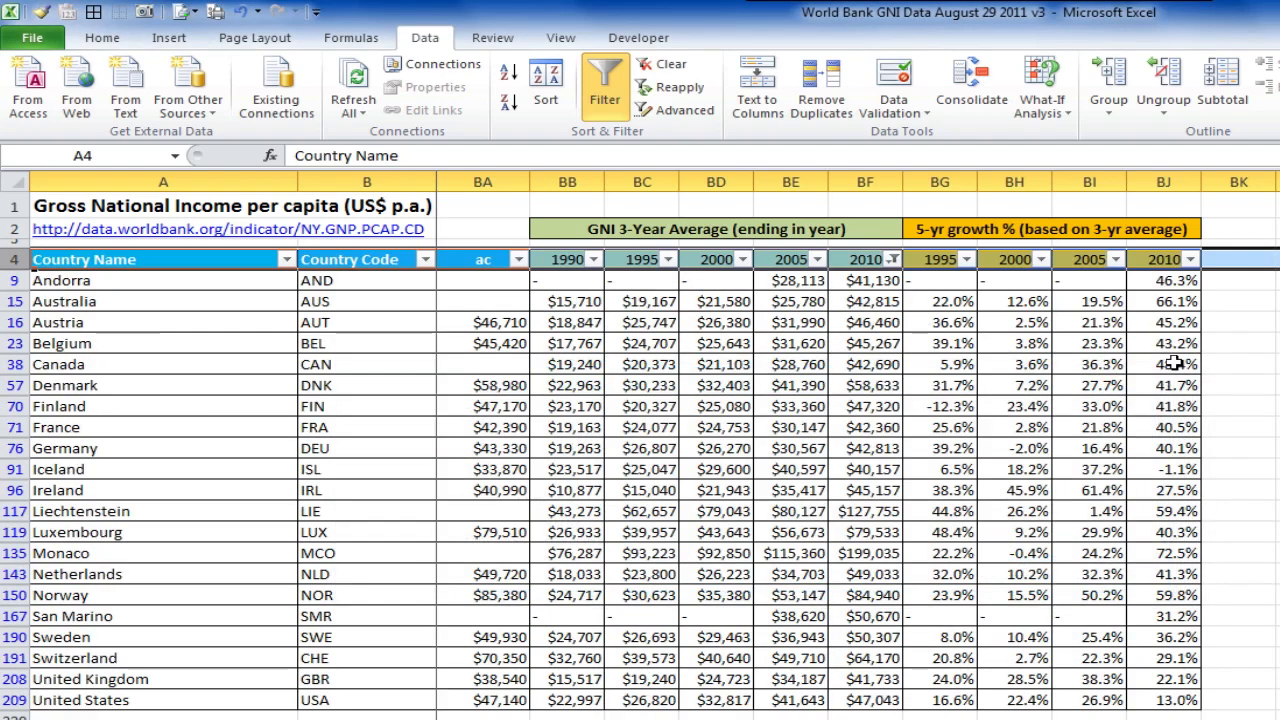
left_click(1184, 260)
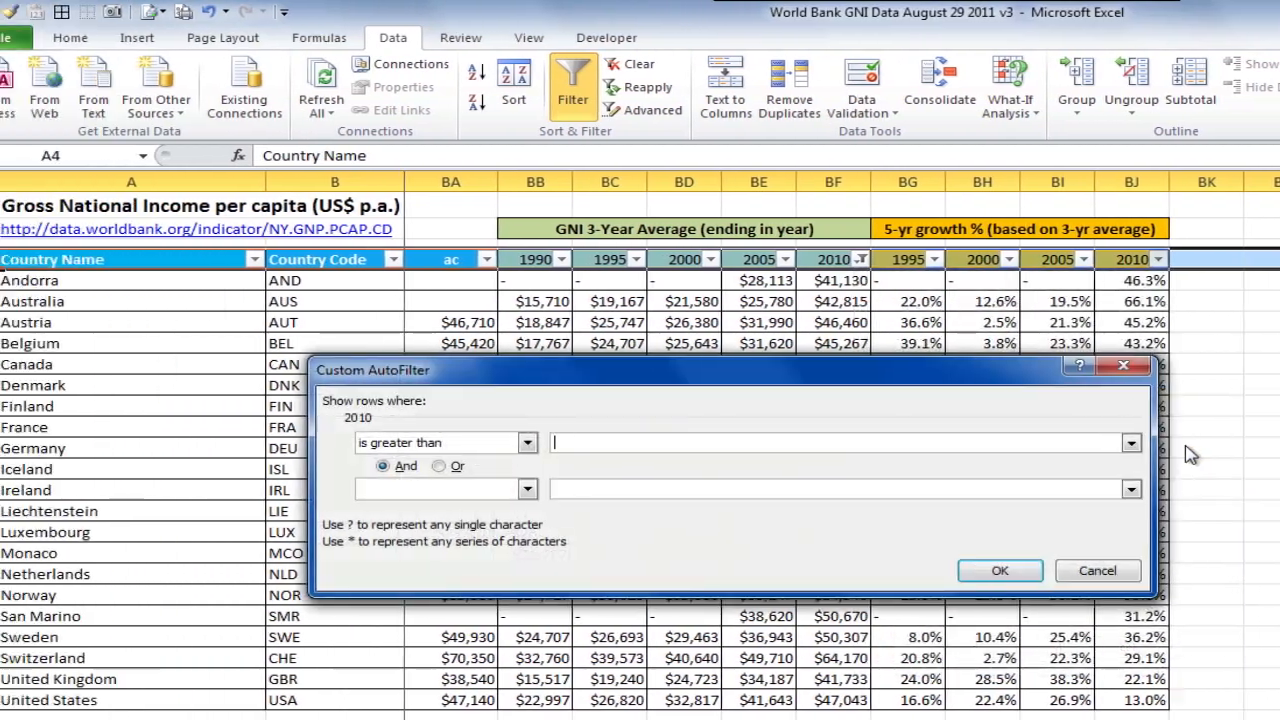
type("40")
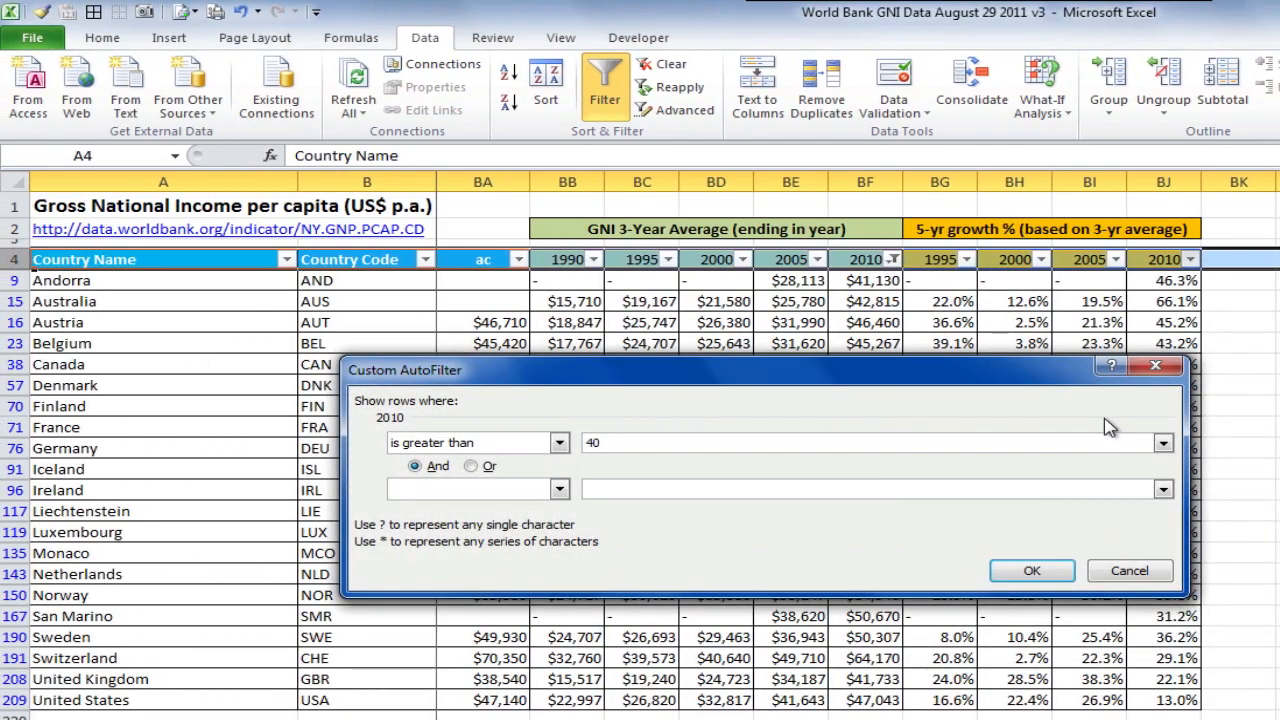
left_click(1032, 570)
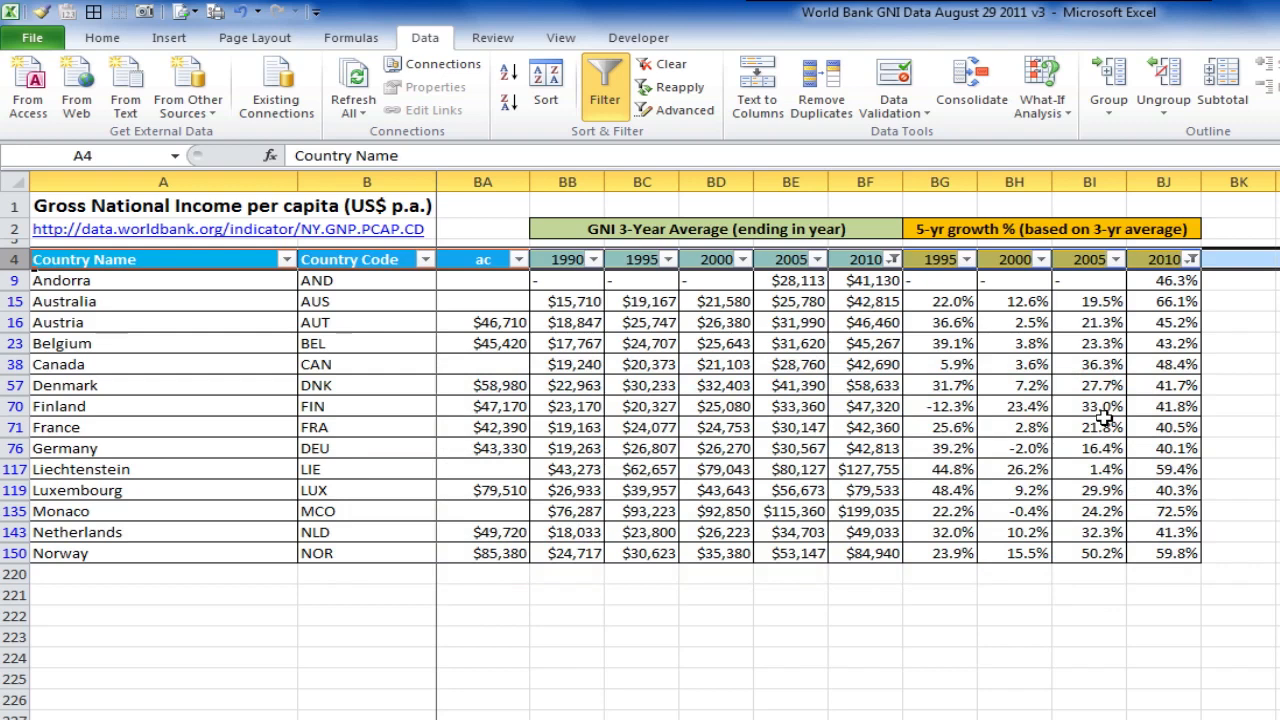
mouse_move(1220, 428)
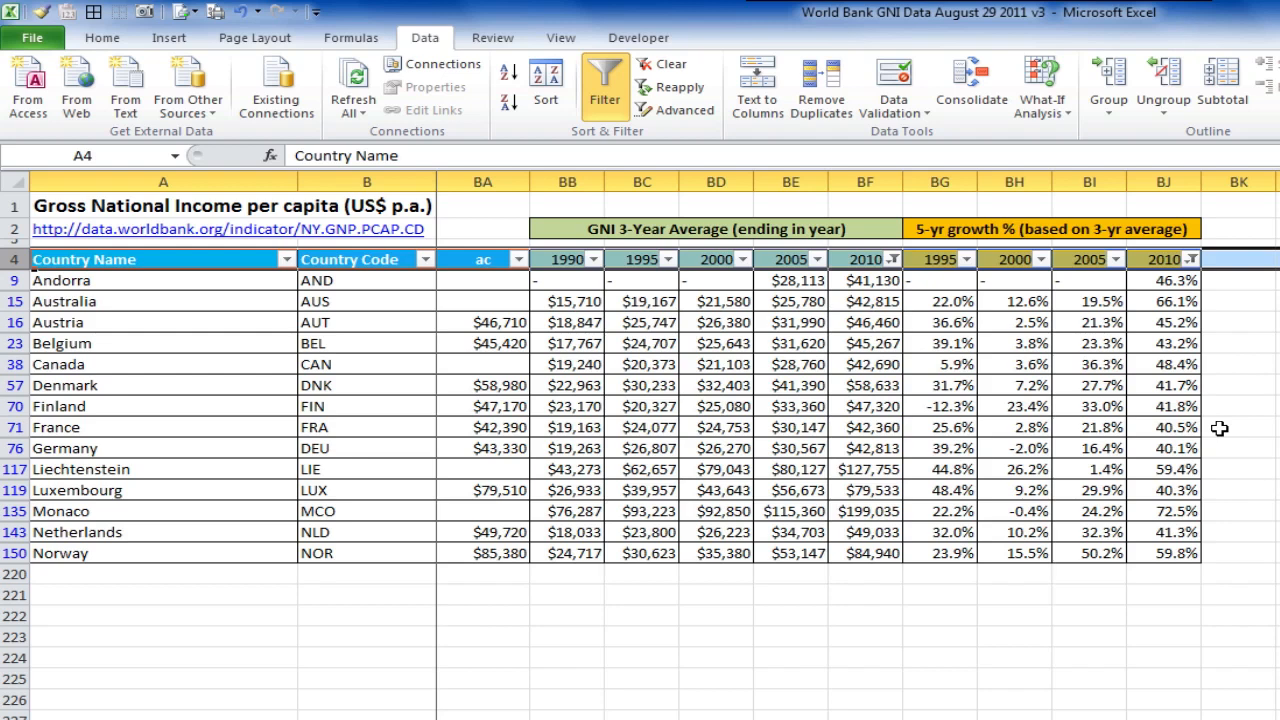
mouse_move(940, 292)
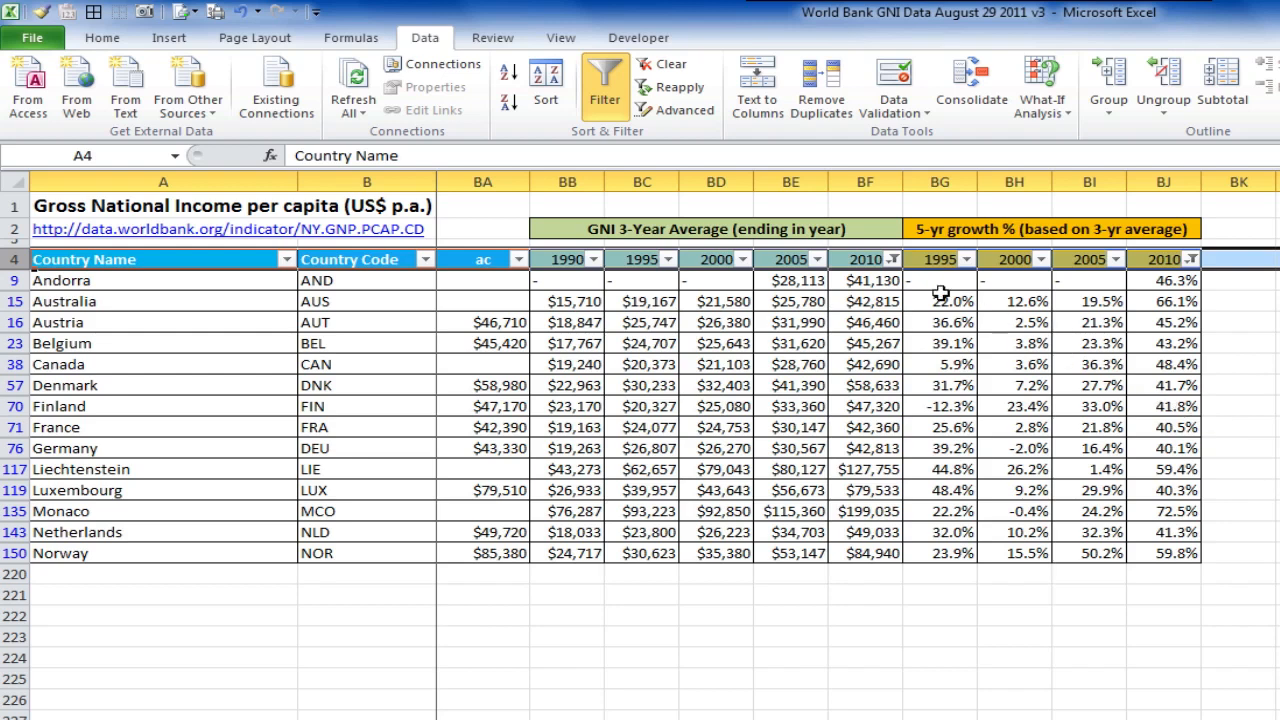
Clear the filters from the 2010 GNI and 2010 growth columns
left_click(888, 260)
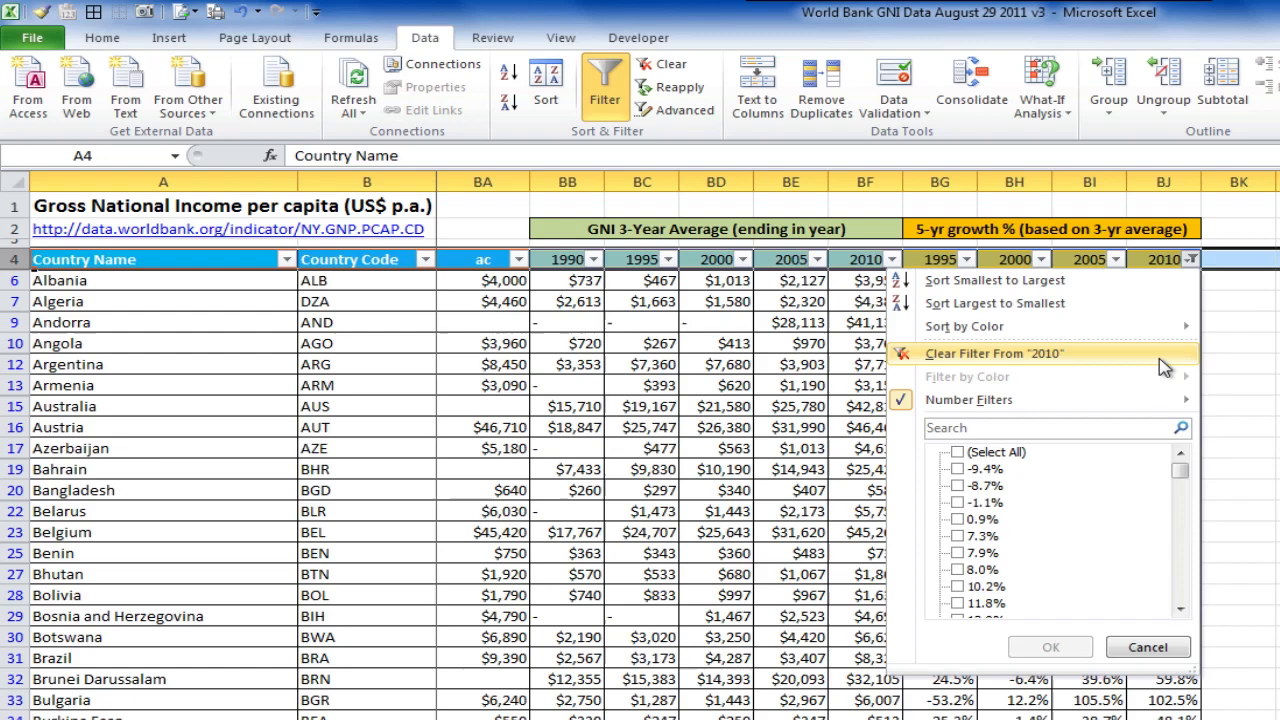
left_click(994, 352)
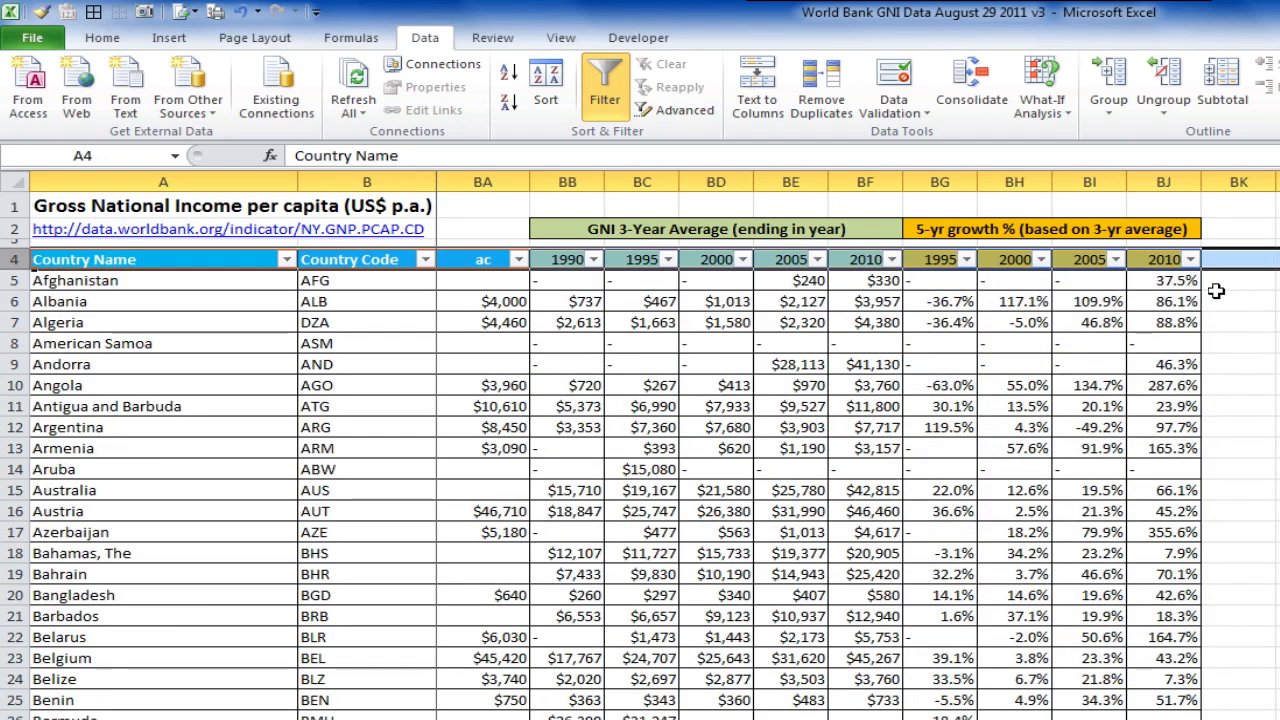
mouse_move(822, 264)
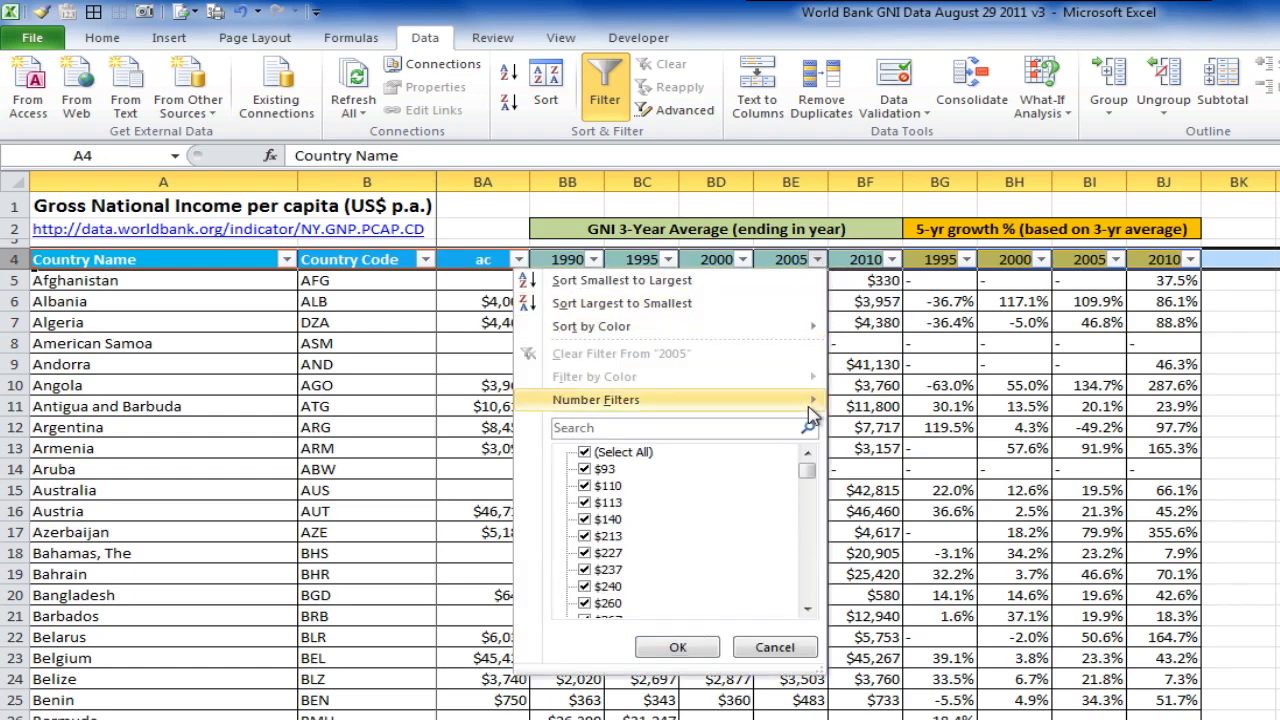
Apply Greater Than filters on the 2005 GNI and 2005 growth columns
left_click(596, 400)
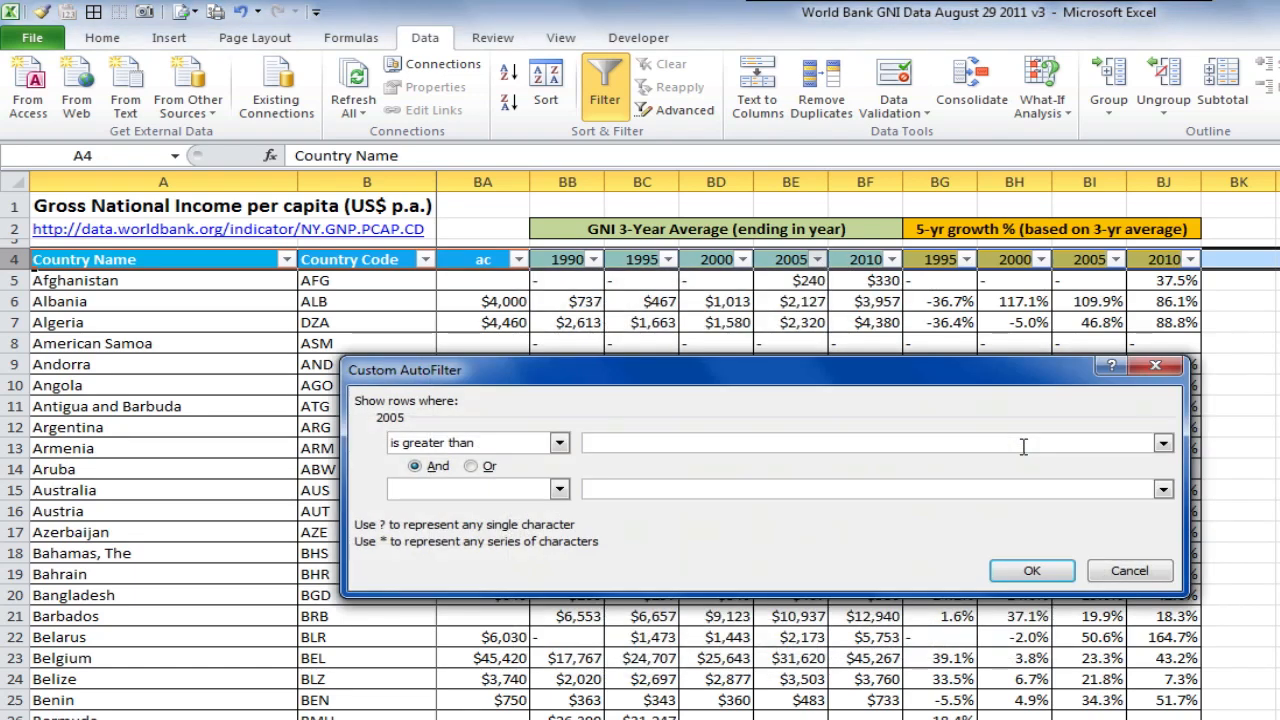
left_click(1032, 570)
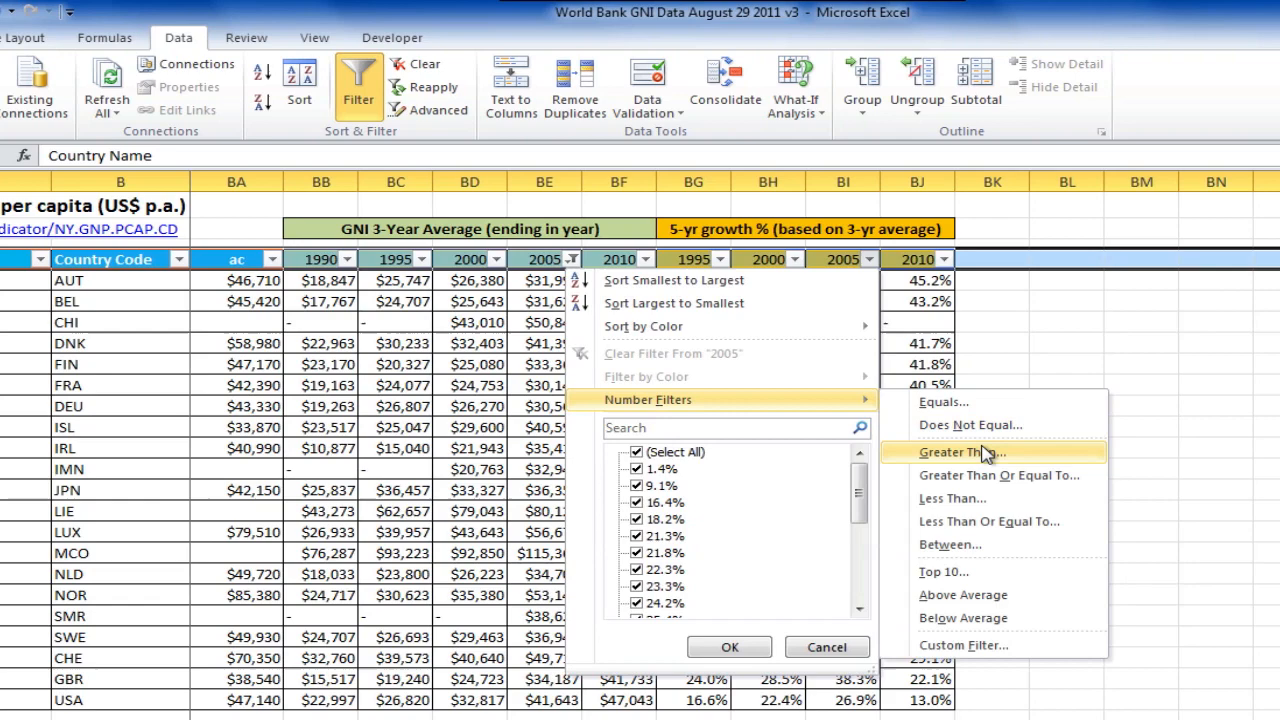
left_click(960, 452)
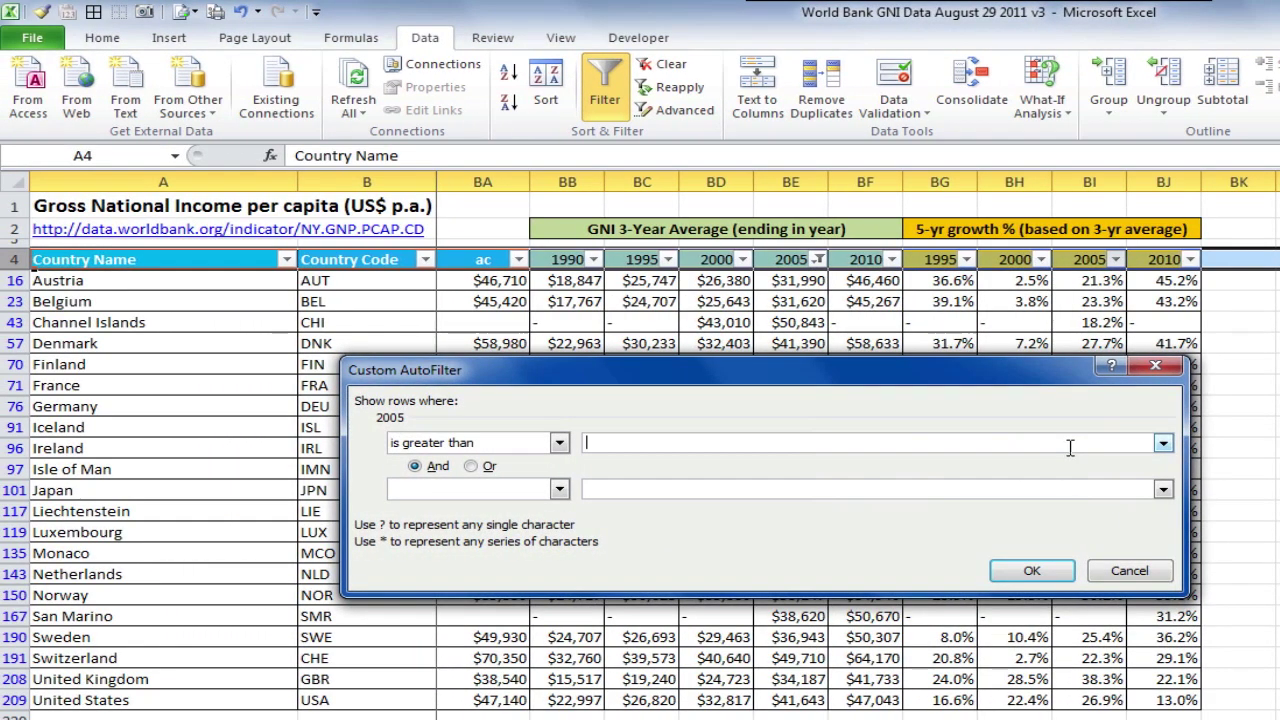
left_click(1032, 570)
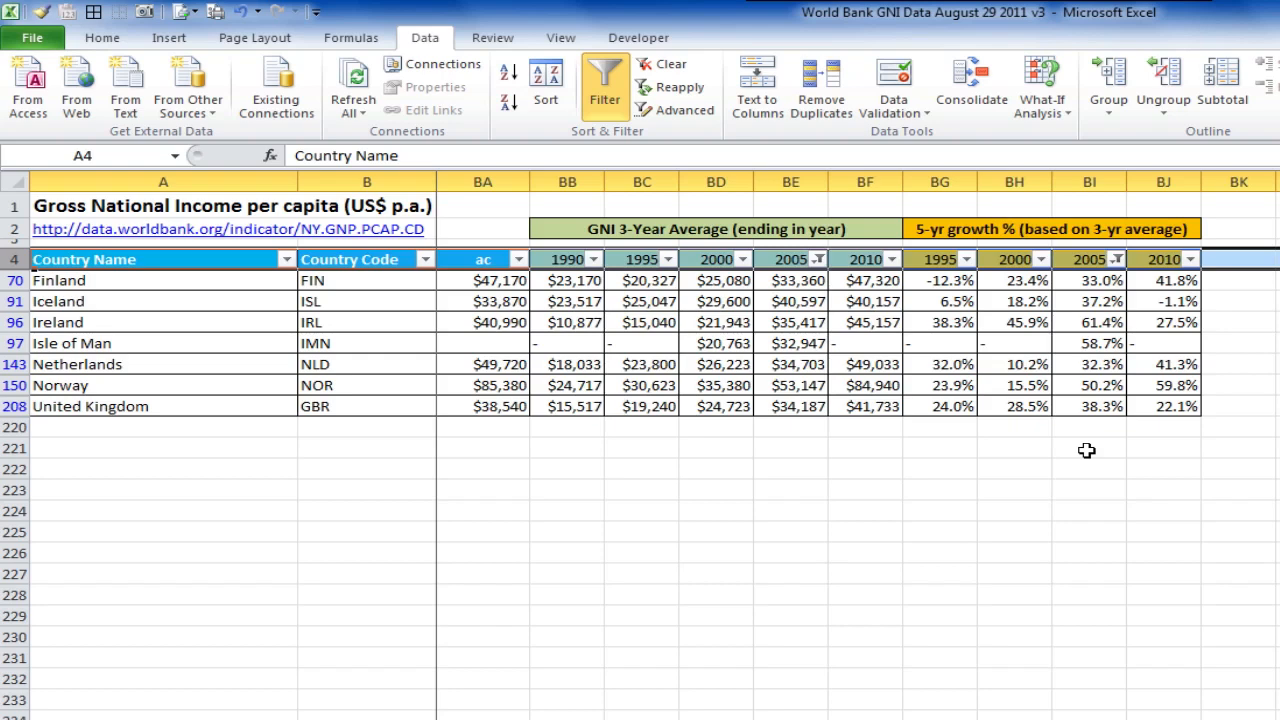
mouse_move(668, 84)
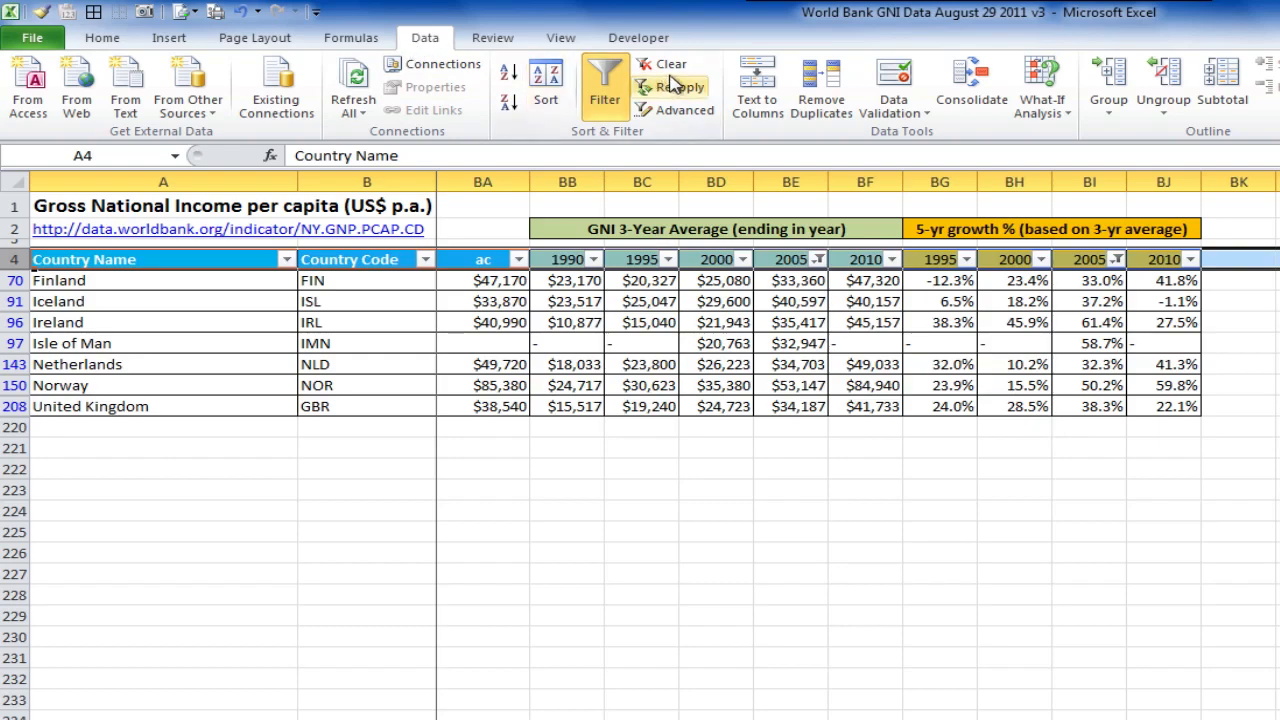
Clear all active filters with the Sort & Filter Clear button
left_click(670, 64)
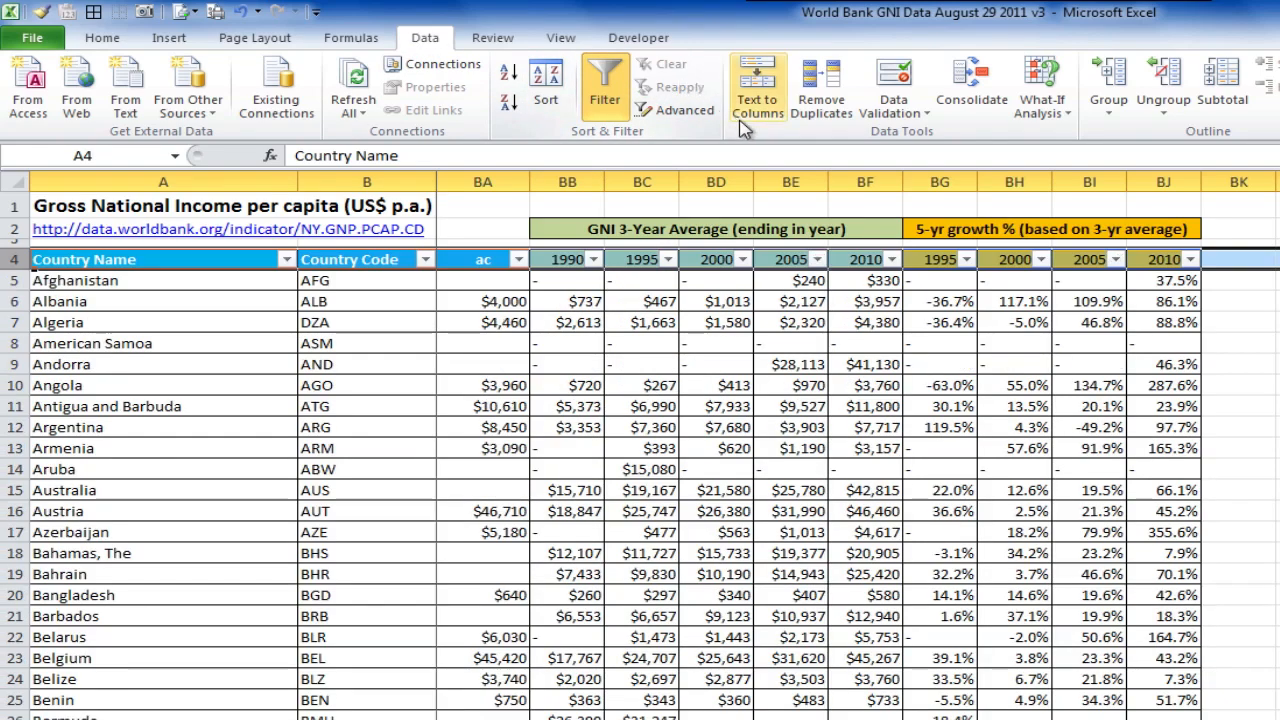
mouse_move(784, 204)
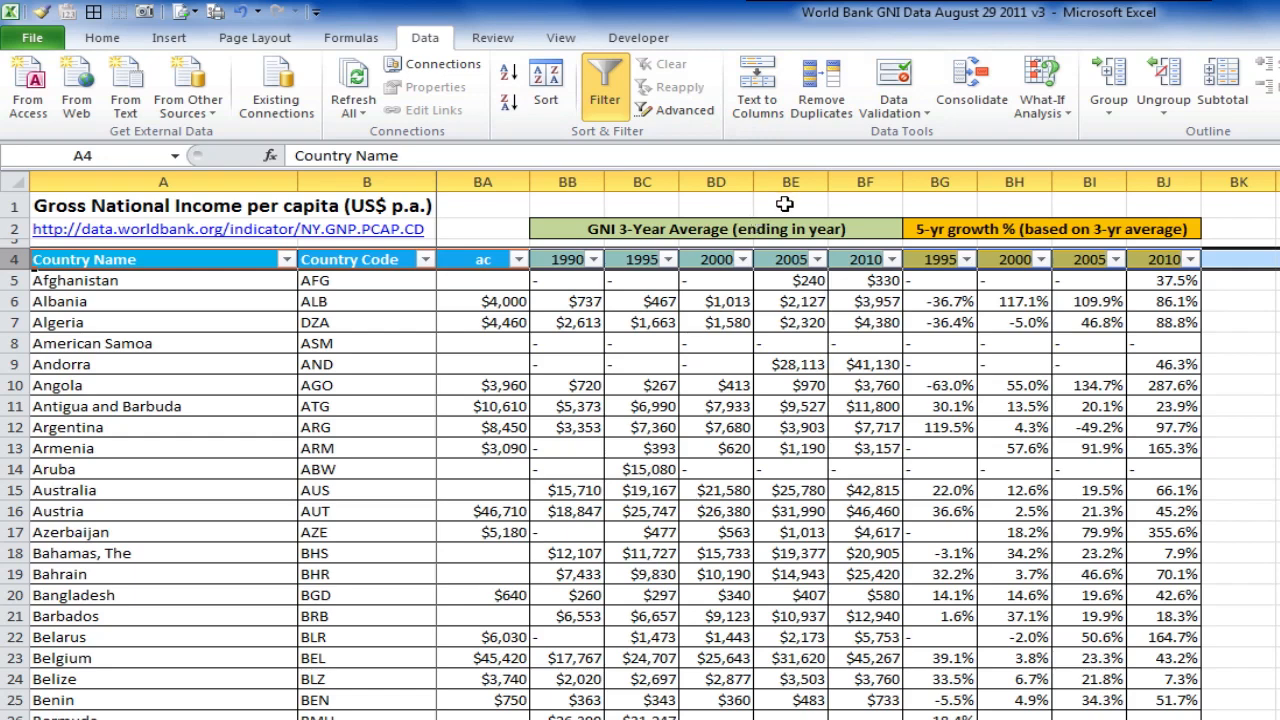
Apply custom Greater Than filters on the 2000 GNI and growth columns
left_click(740, 260)
type("20")
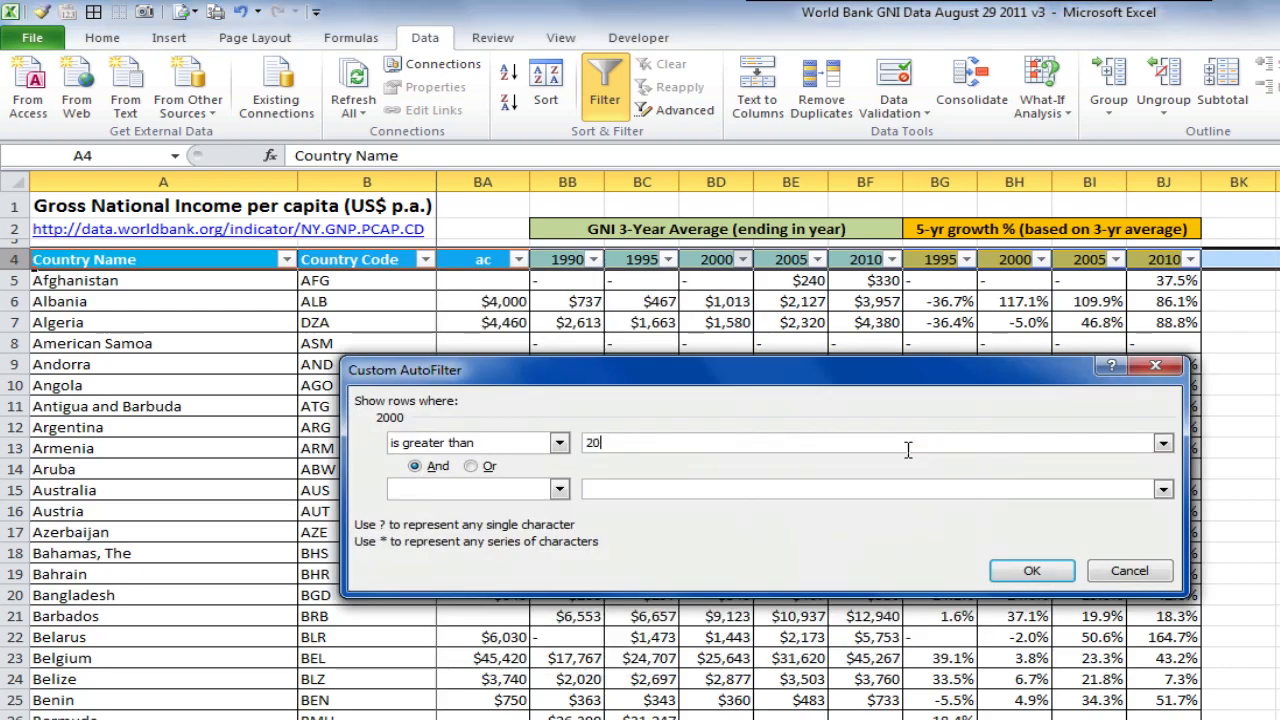
left_click(1032, 570)
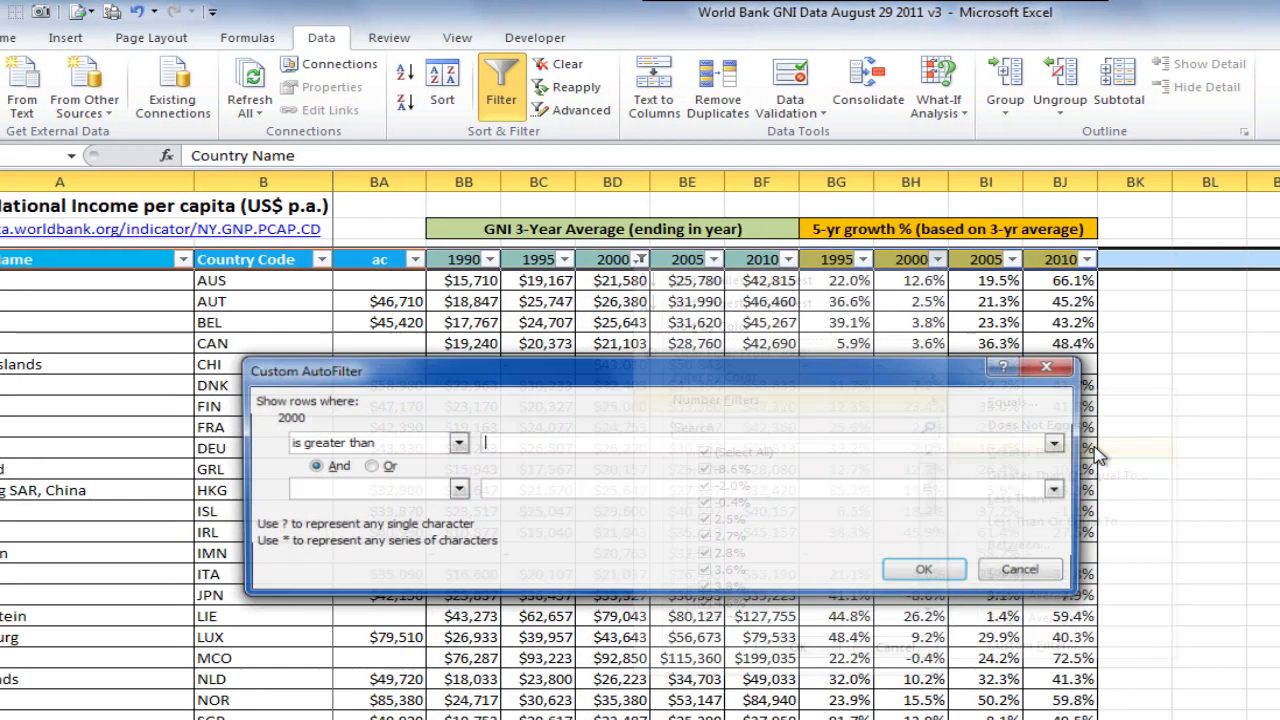
left_click(924, 568)
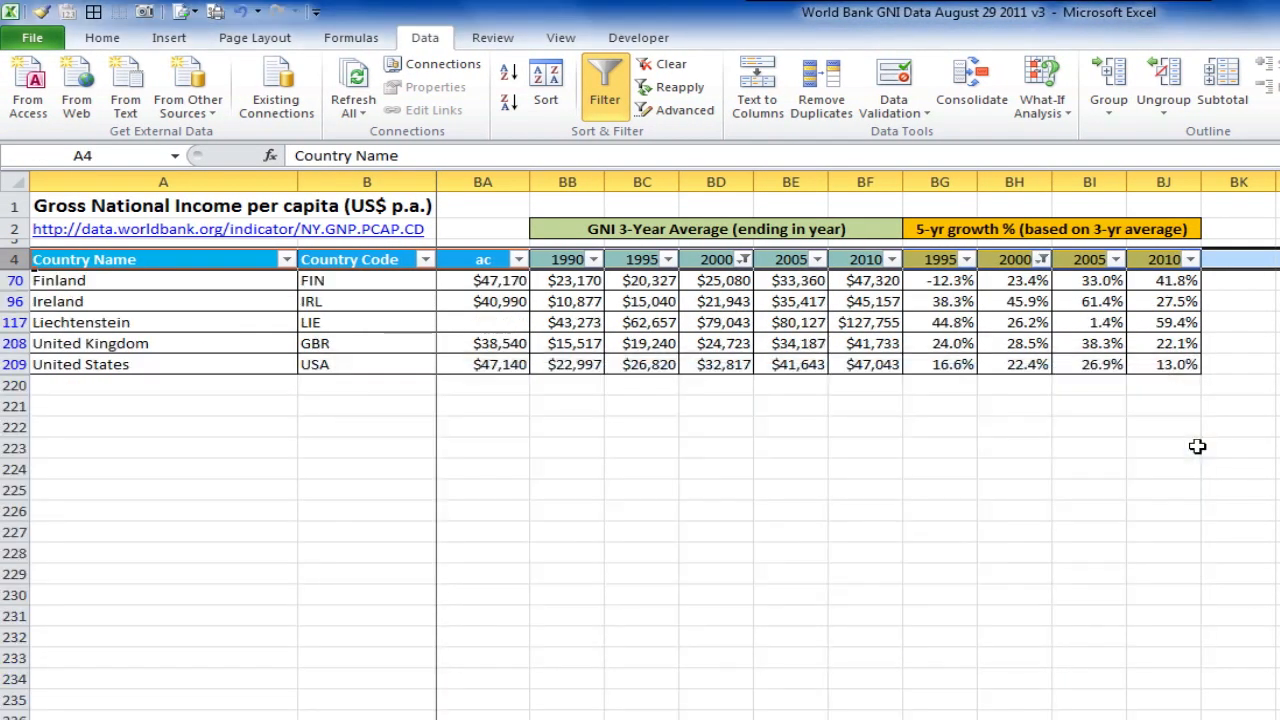
mouse_move(1108, 436)
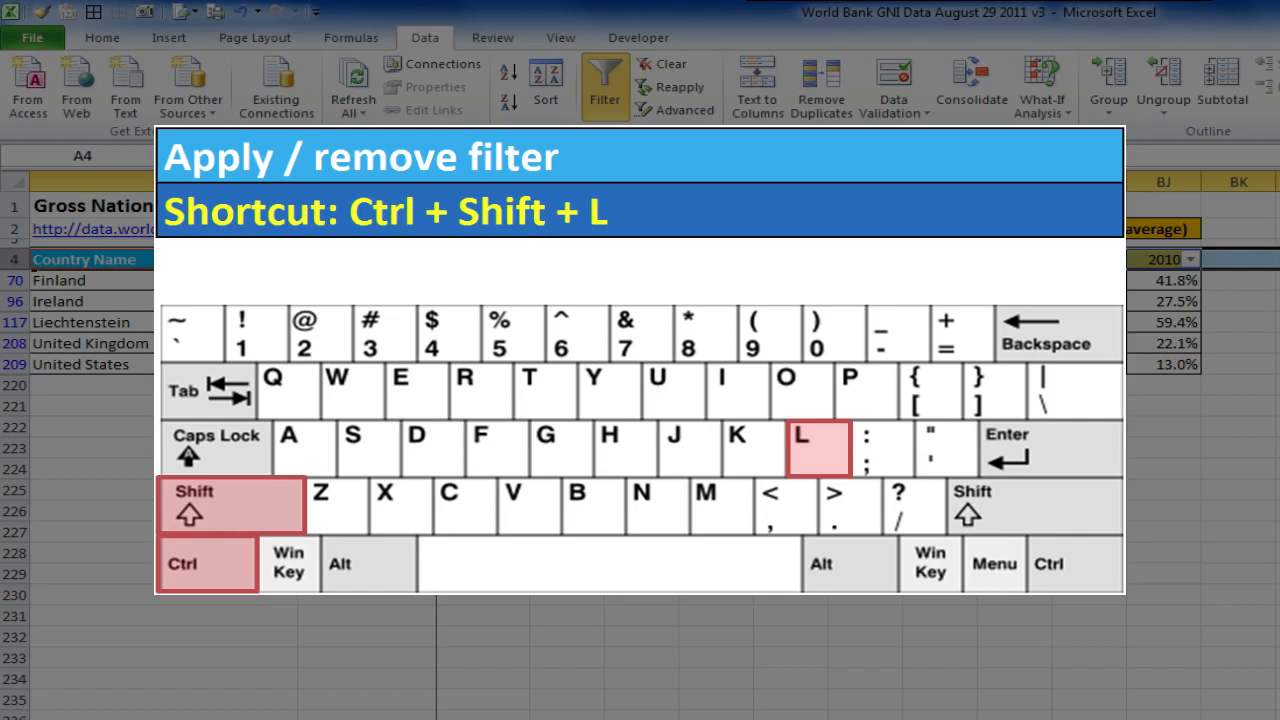
key("ctrl+shift+l")
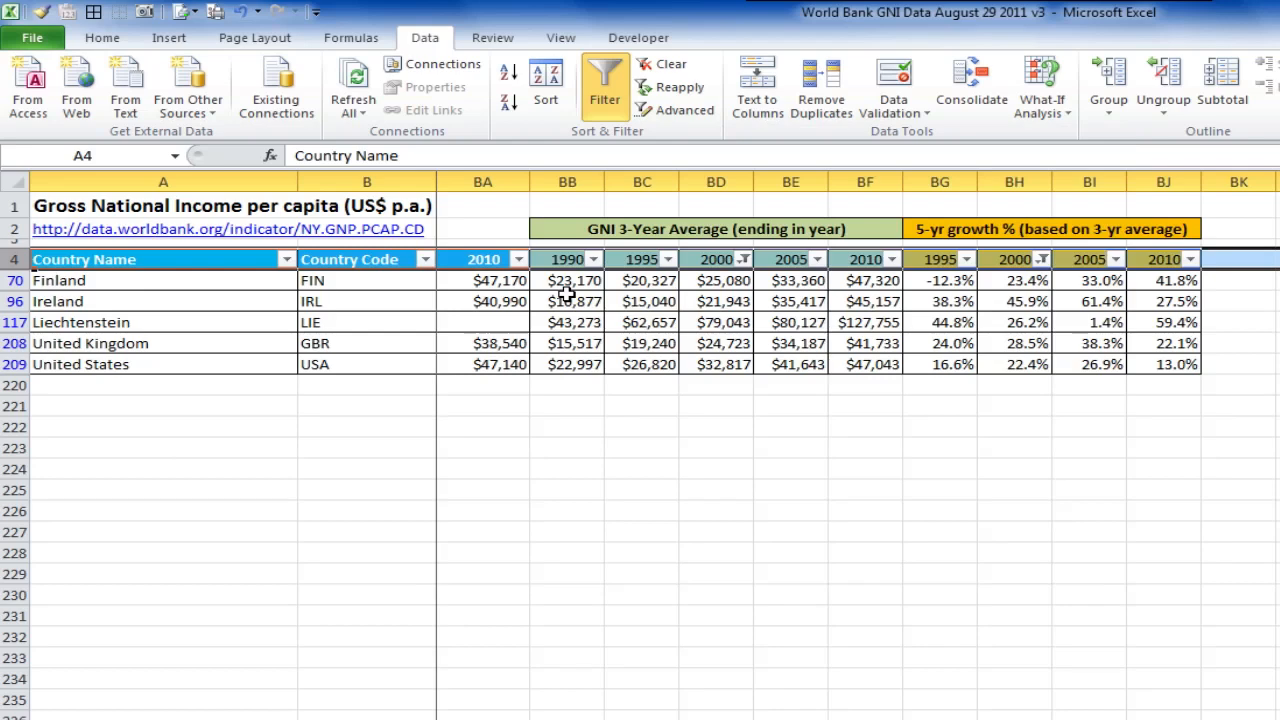
mouse_move(496, 232)
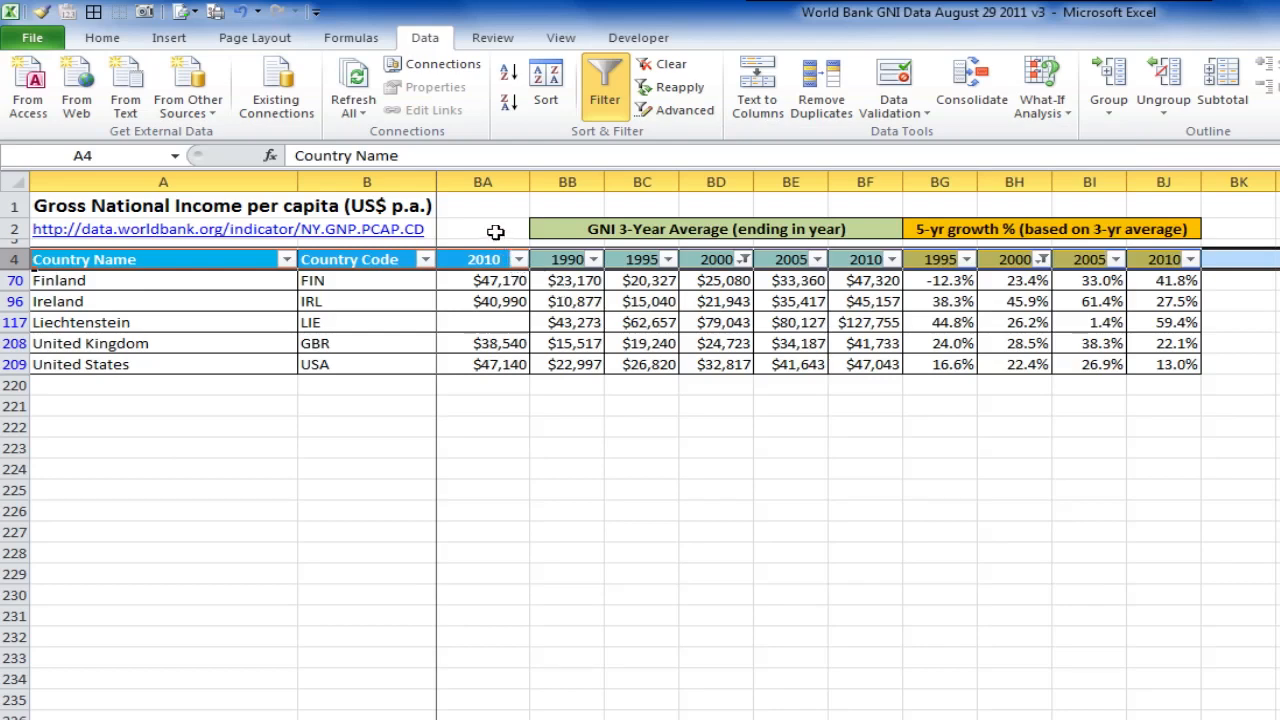
mouse_move(504, 242)
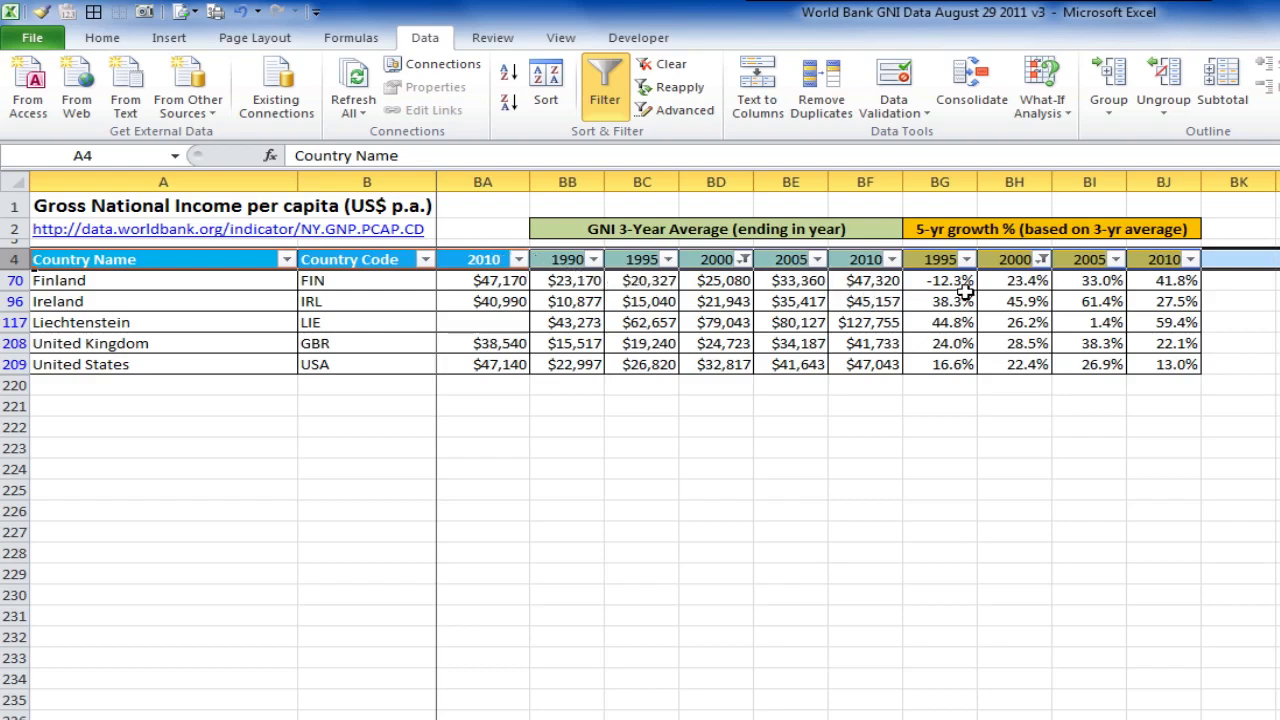
Toggle filtering off and back on with Ctrl+Shift+L from a cell inside the table
left_click(940, 280)
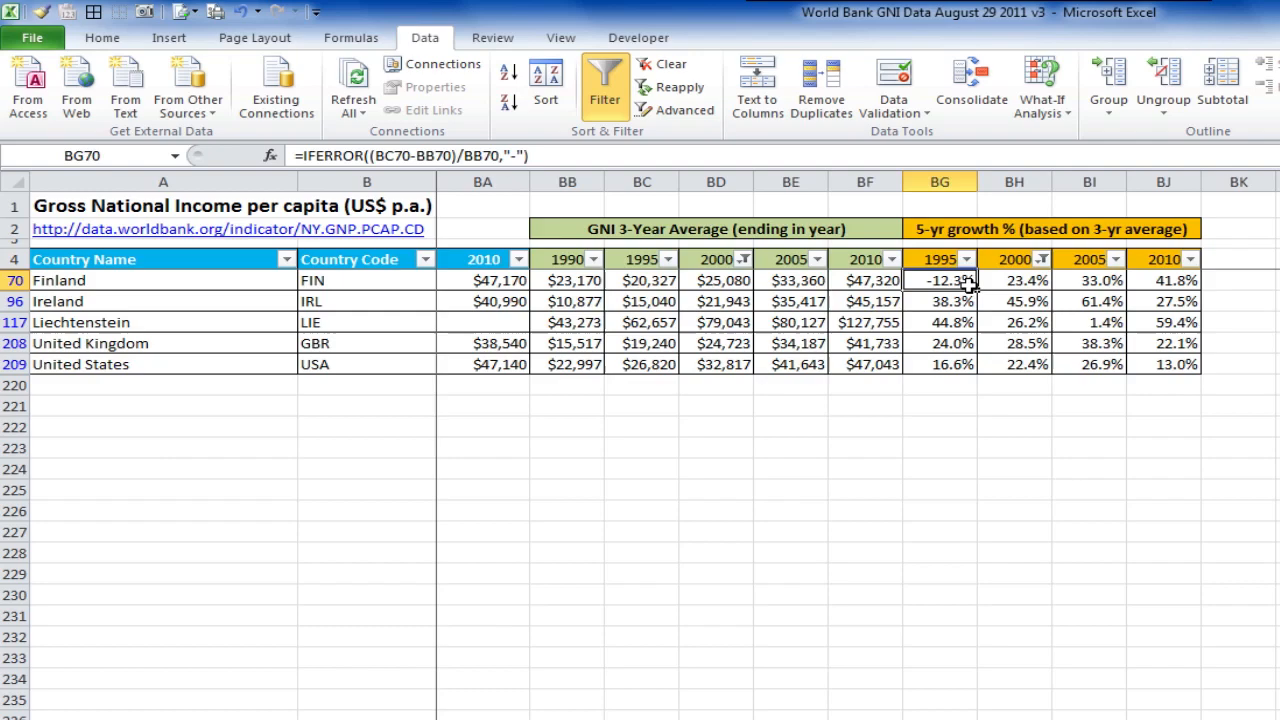
key("ctrl+shift+l")
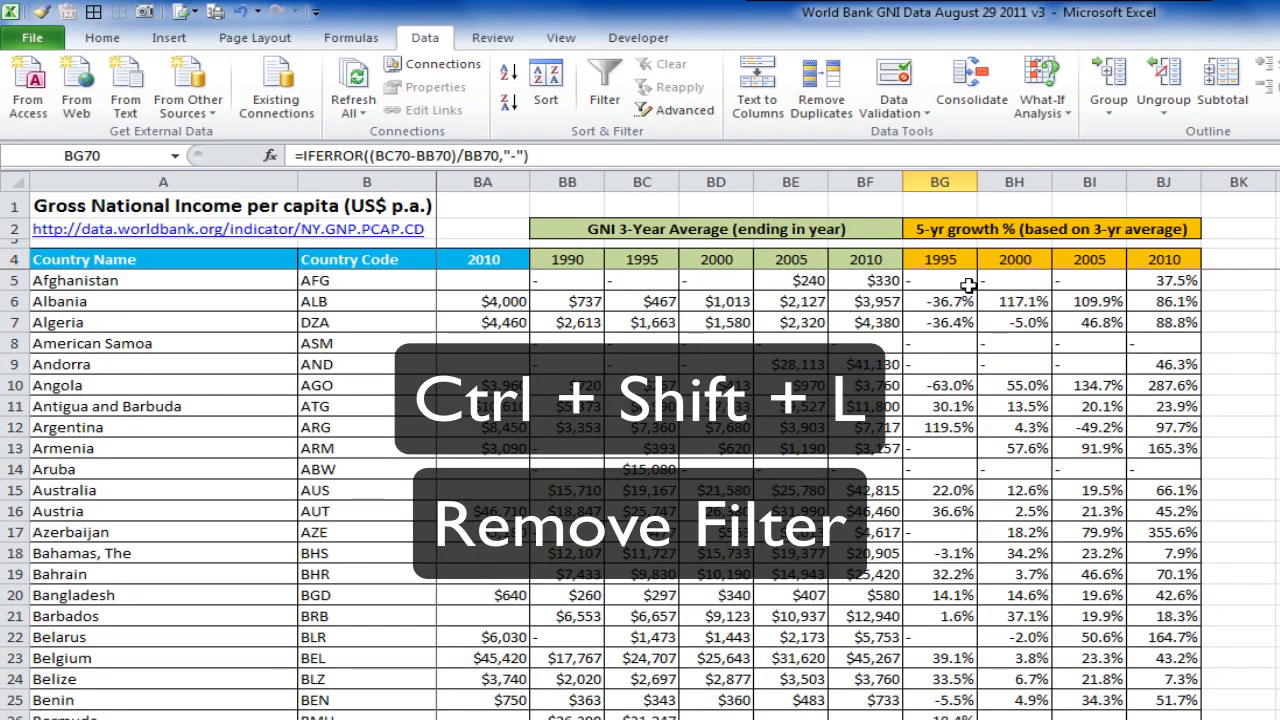
key("ctrl+shift+l")
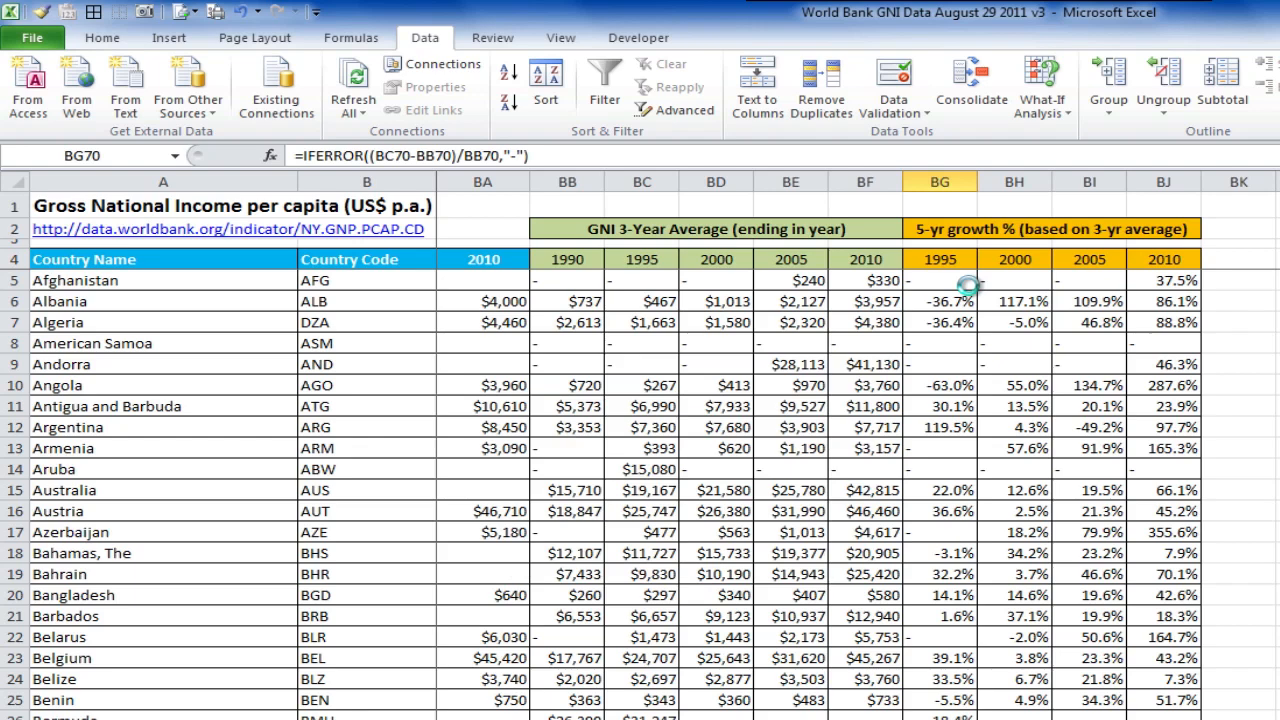
key("Ctrl+Shift+L")
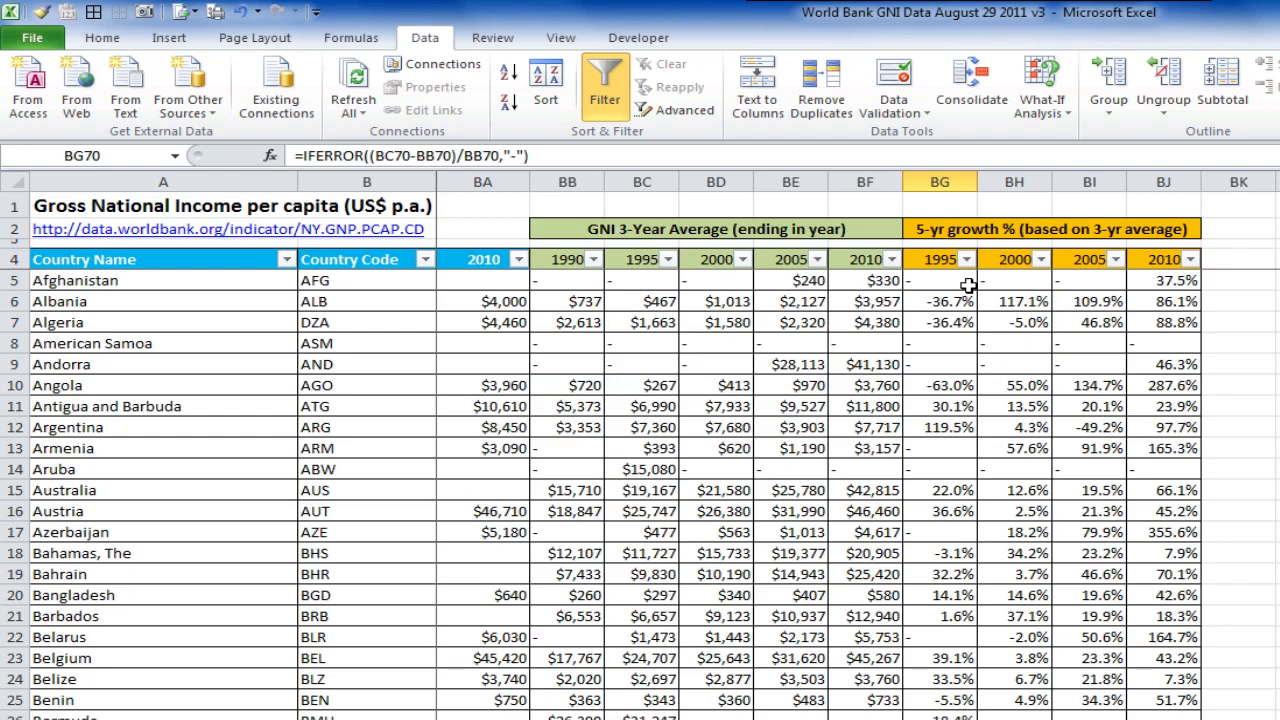
left_click(668, 260)
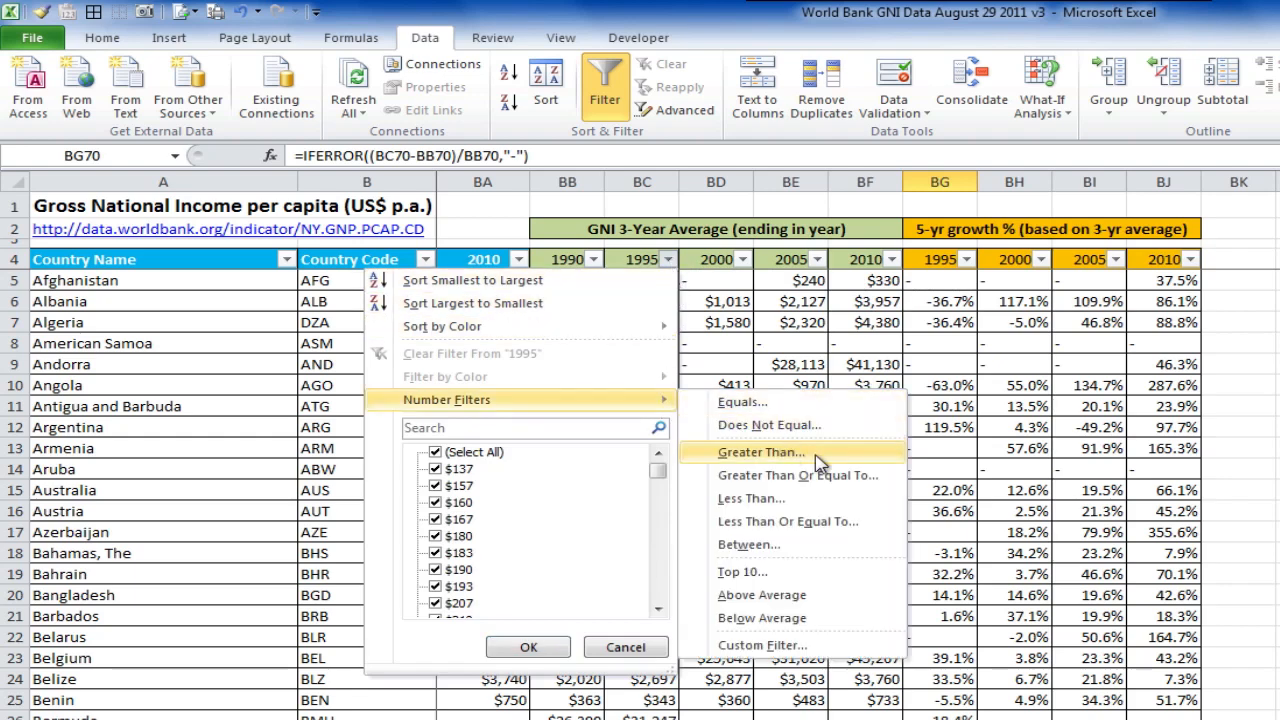
Filter 1995 GNI with Greater Than and 1995 growth greater than 10%
left_click(760, 452)
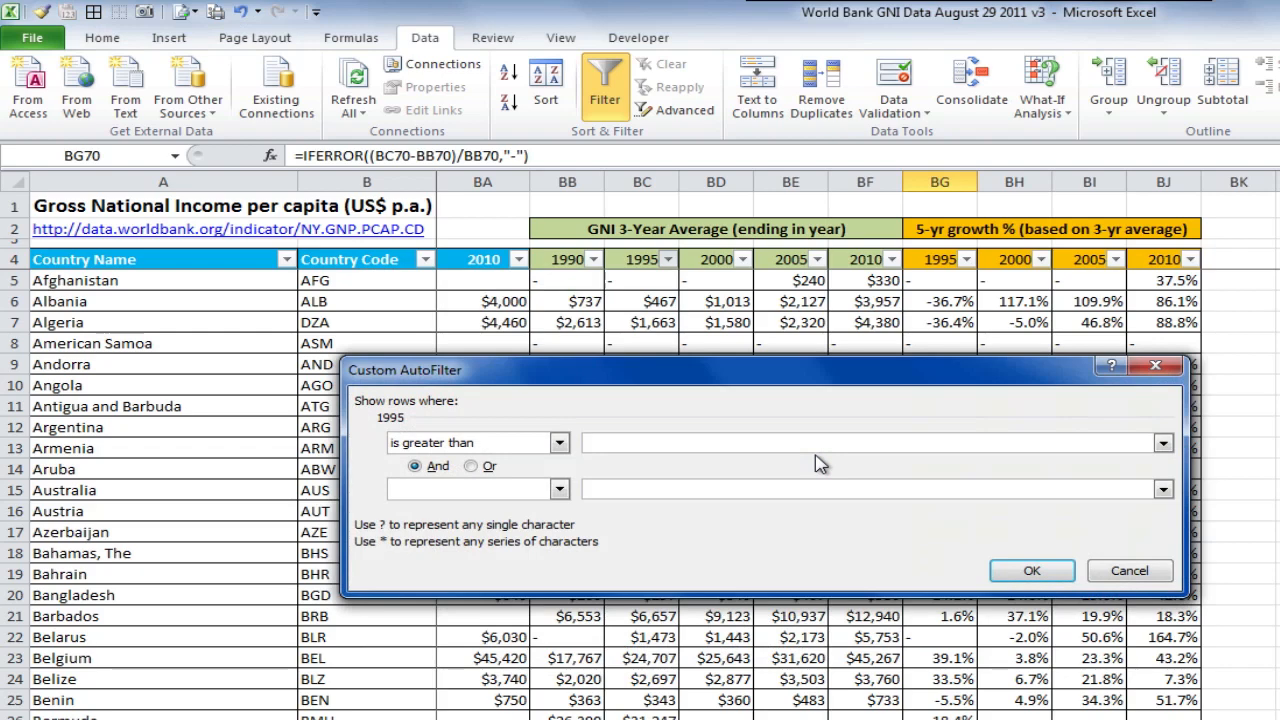
left_click(1032, 570)
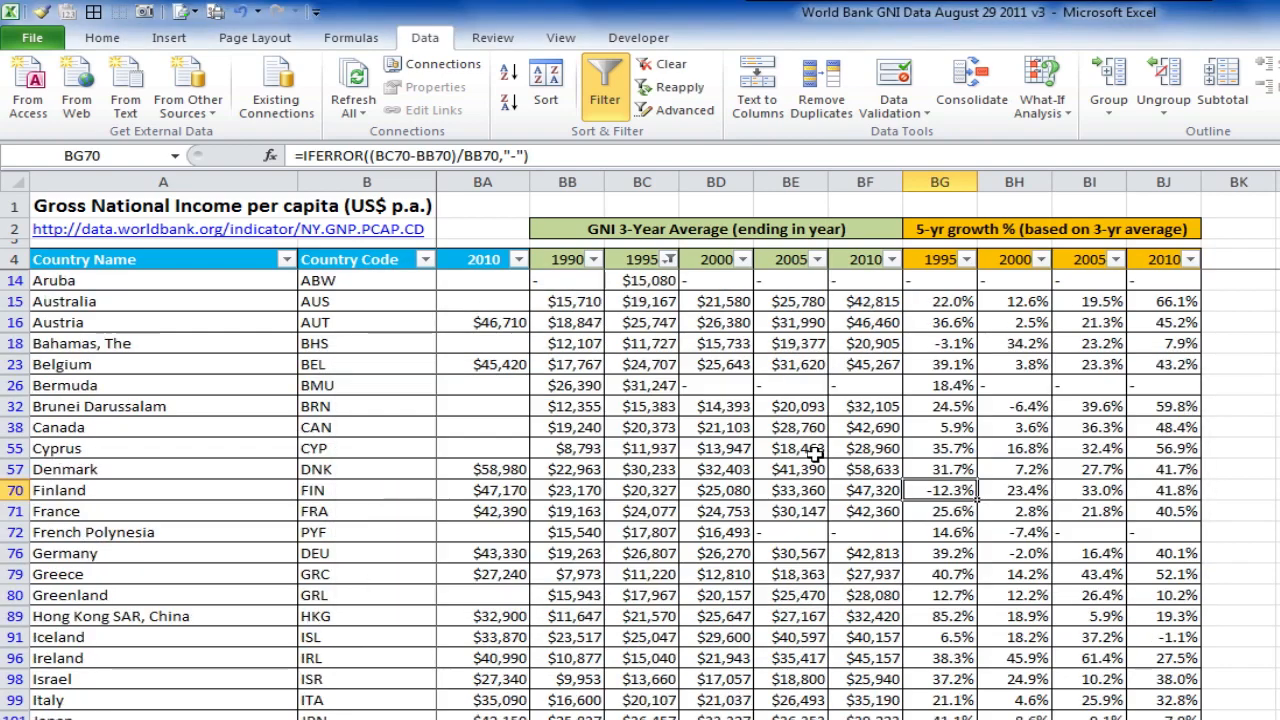
mouse_move(900, 376)
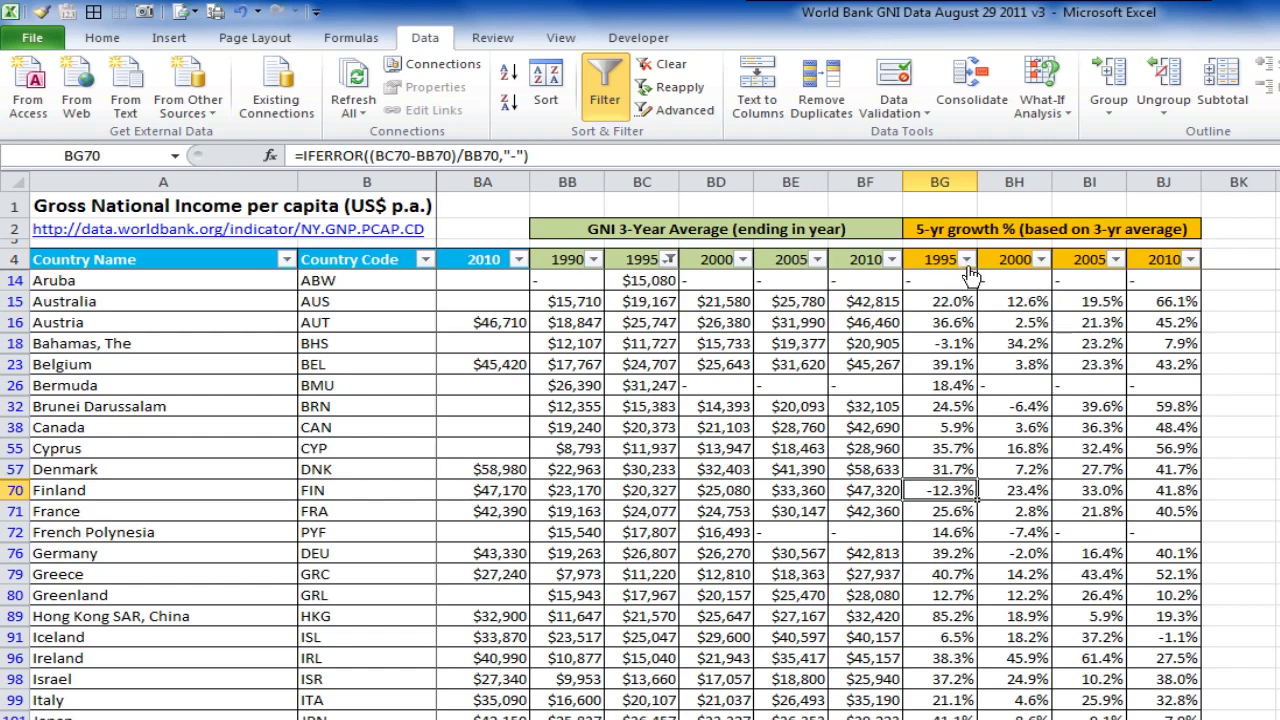
left_click(972, 260)
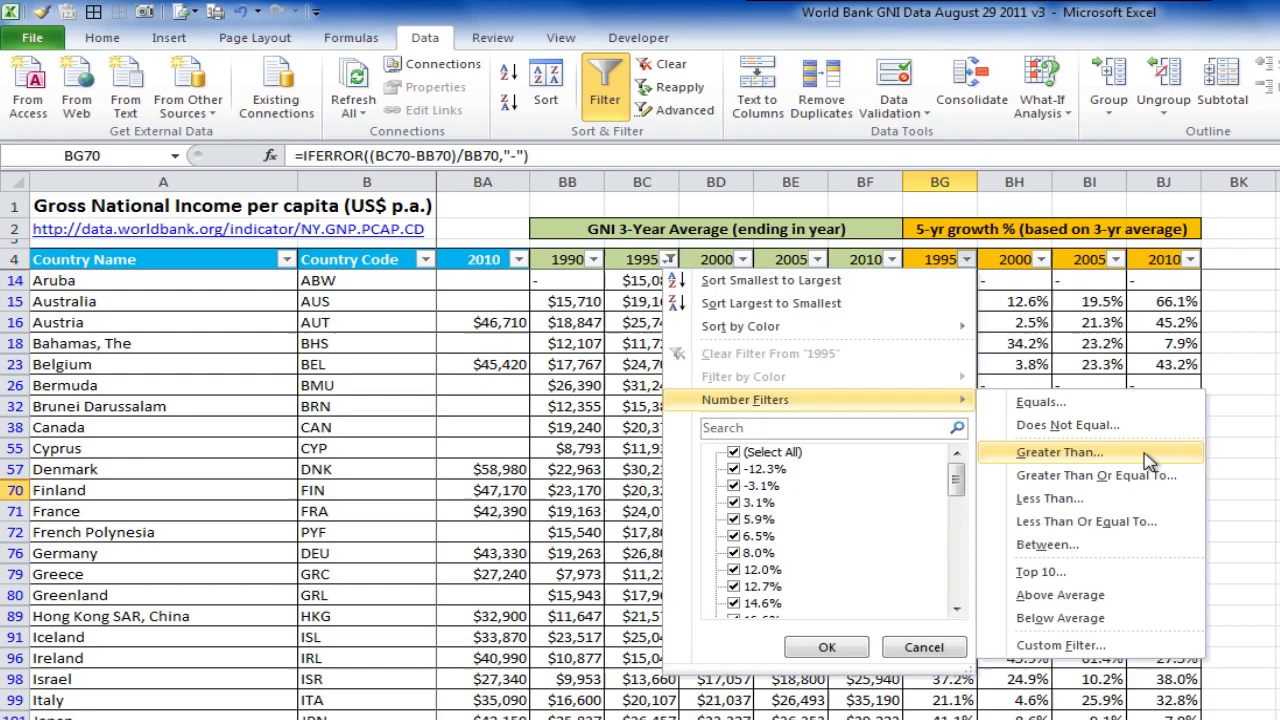
left_click(1058, 452)
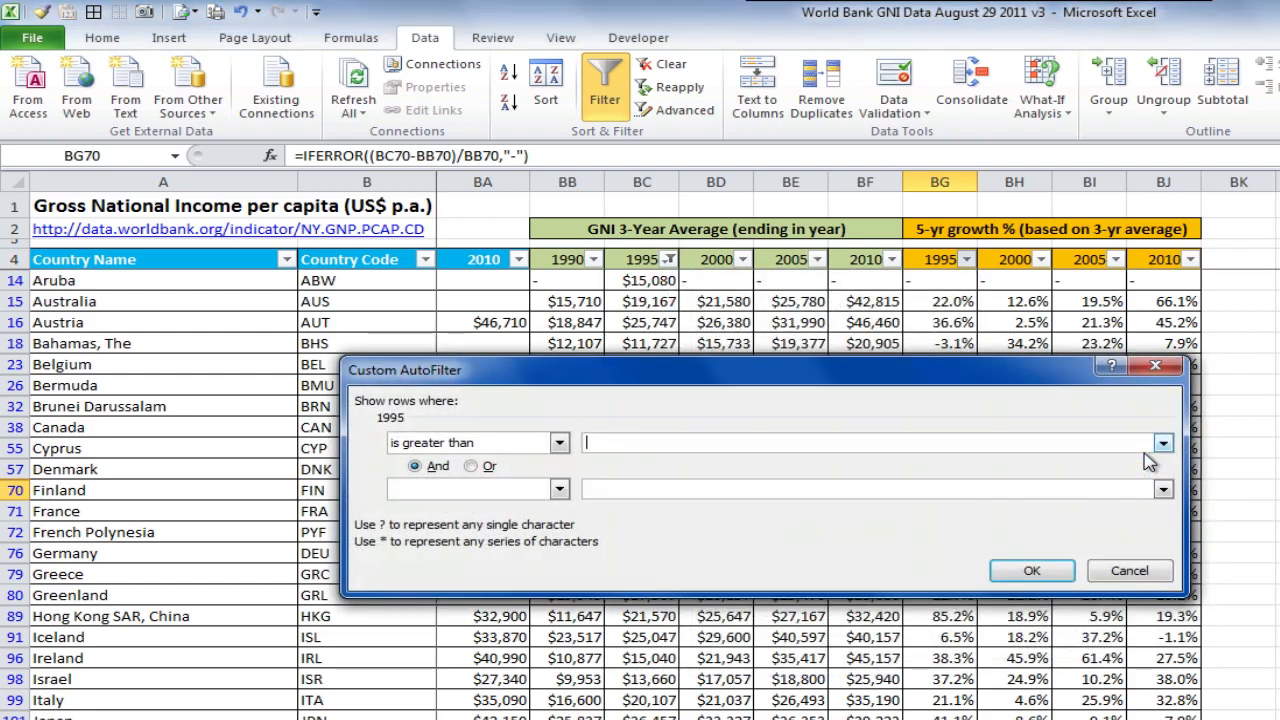
type("10%")
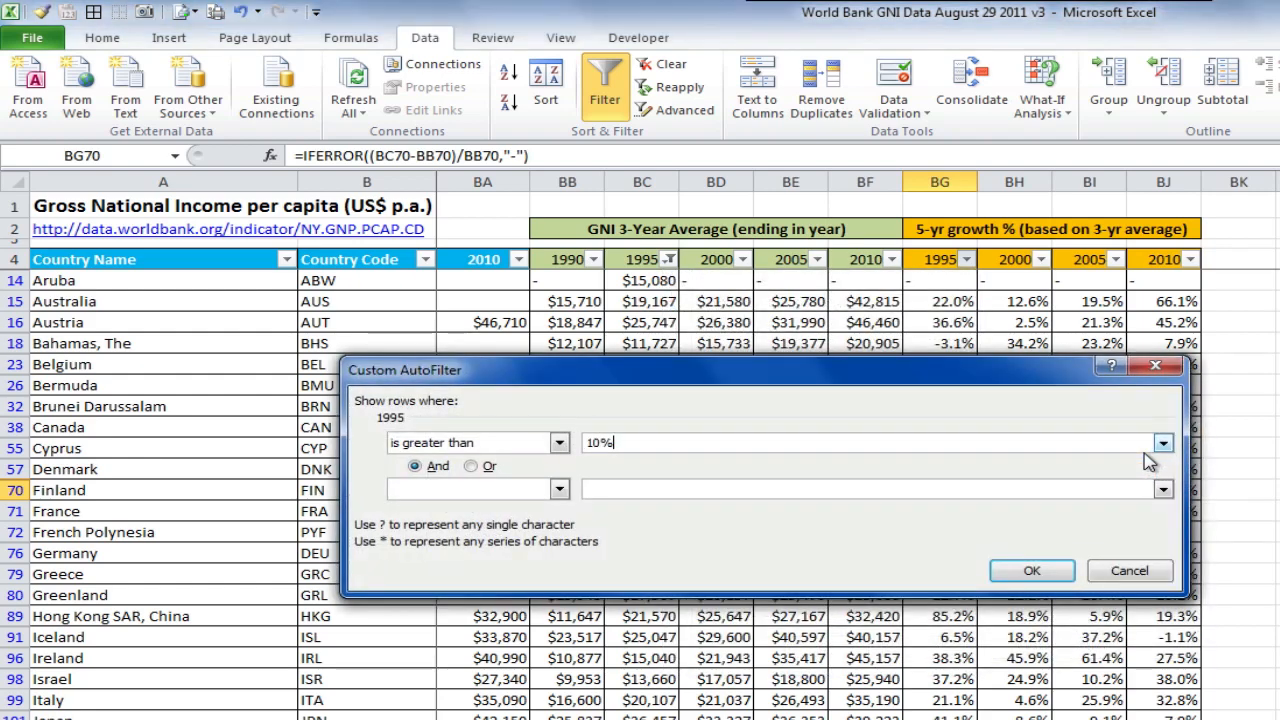
left_click(1032, 570)
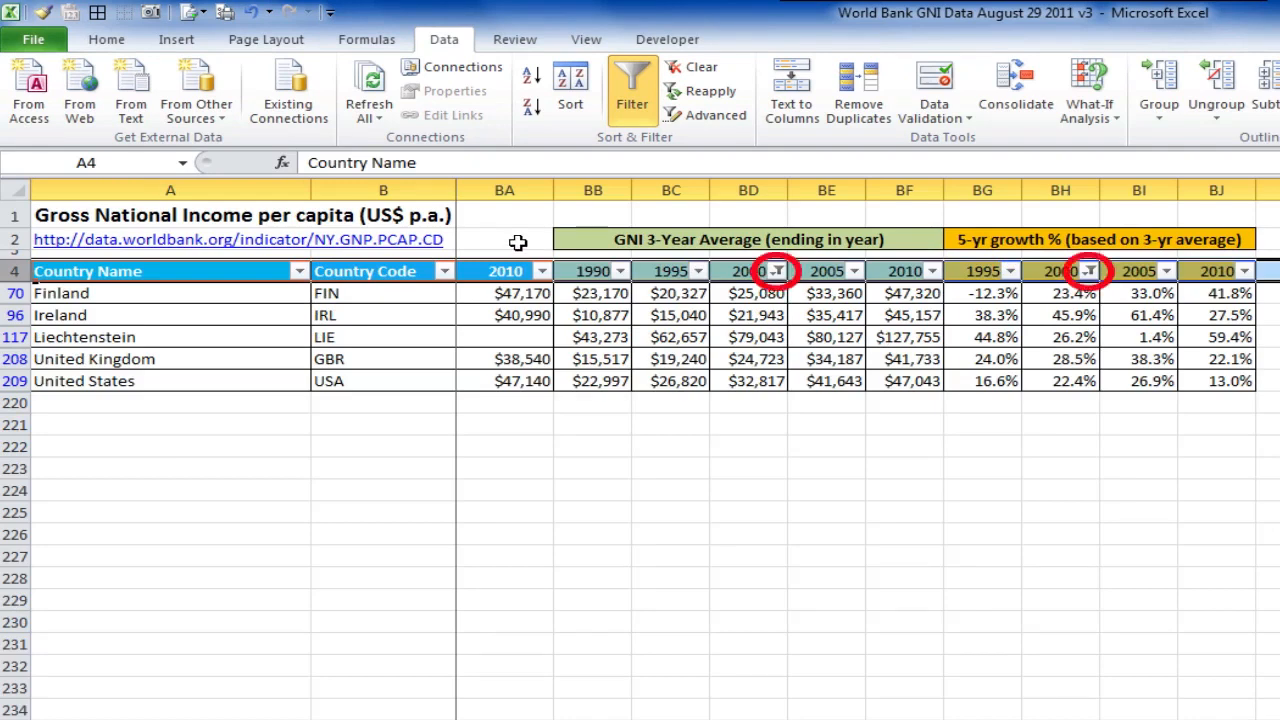
mouse_move(1012, 300)
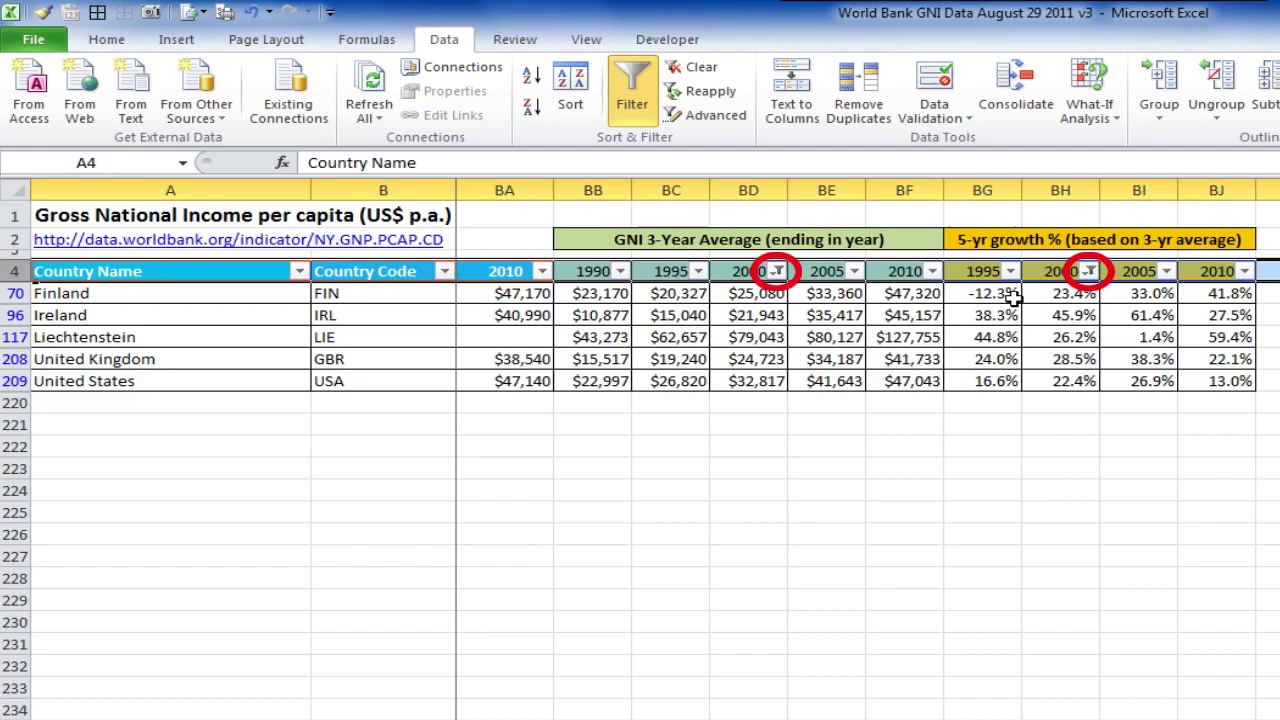
Remove the AutoFilter with Ctrl+Shift+L so every country row shows without dropdowns
left_click(982, 292)
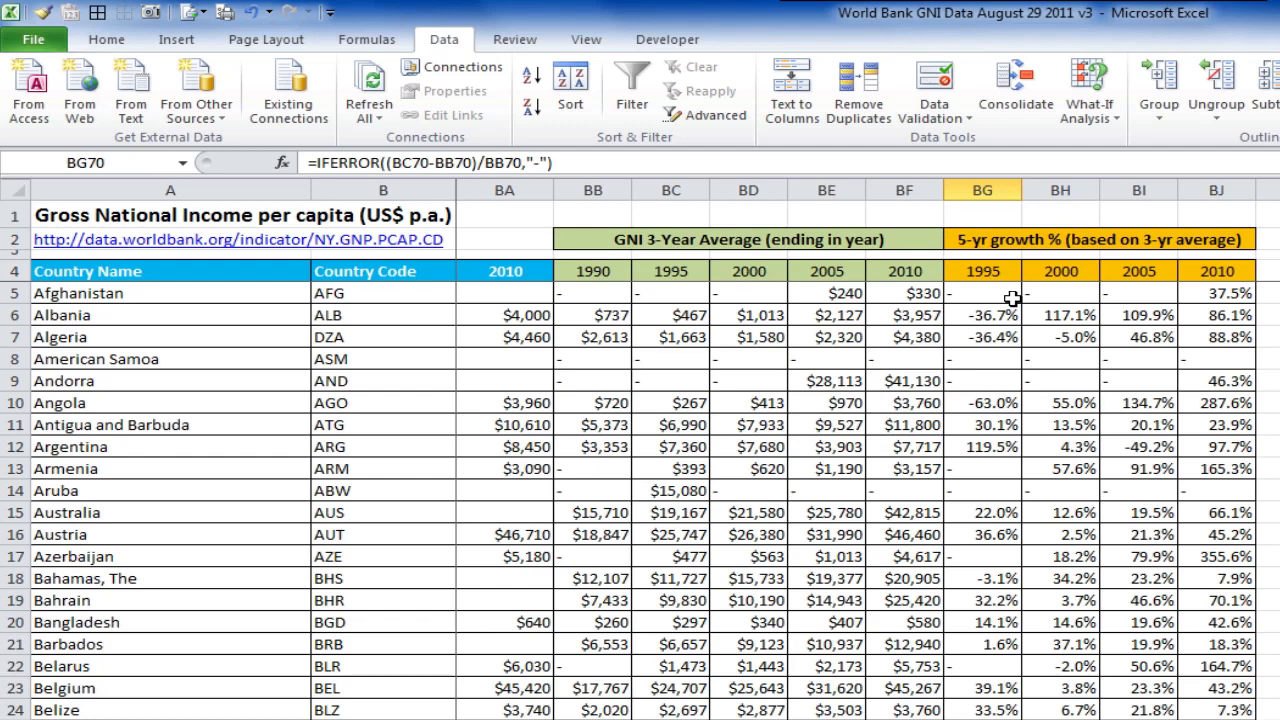
left_click(632, 88)
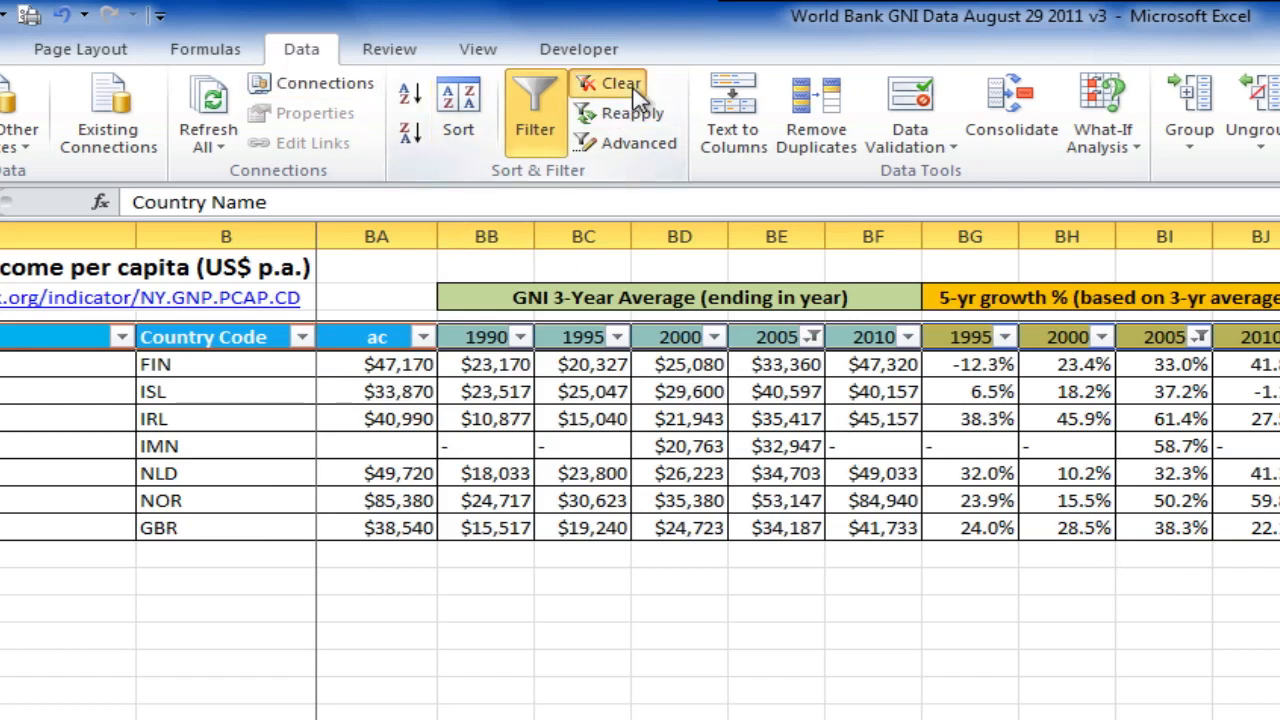
Clear the 2005 average and growth filters from the Data ribbon's Clear command
left_click(608, 84)
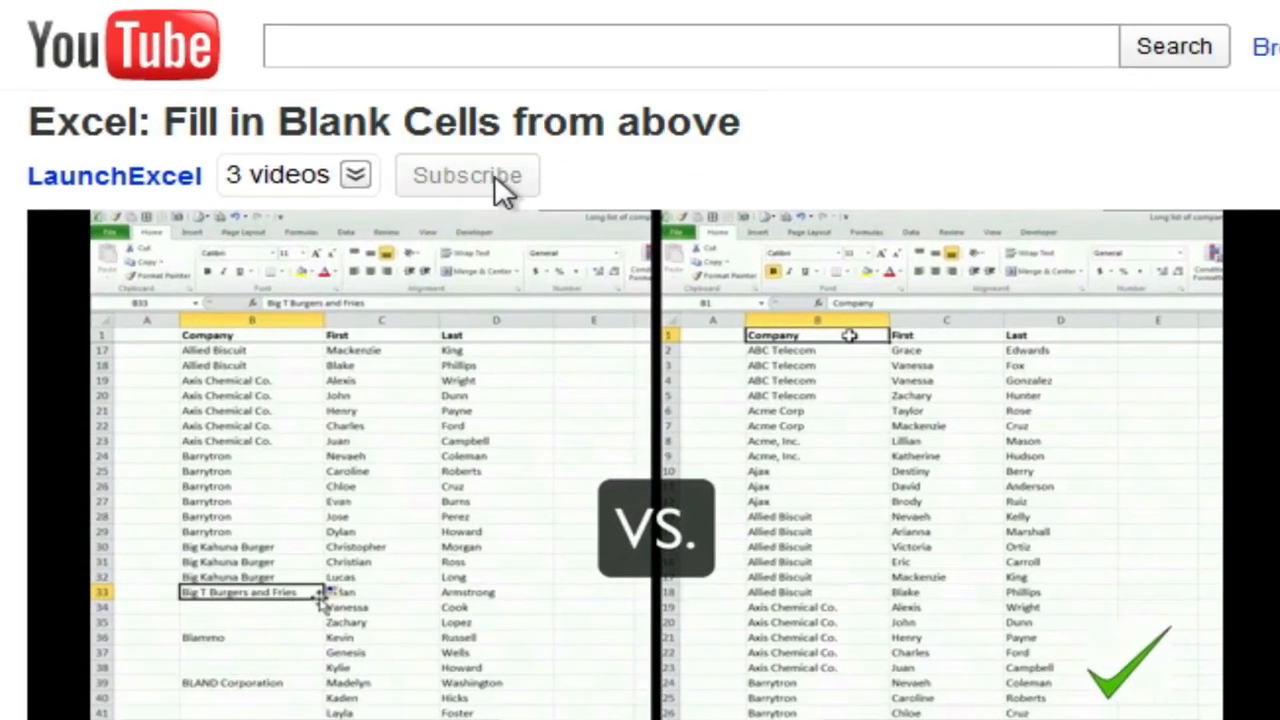
Subscribe to the LaunchExcel channel from the fill-blank-cells video page
left_click(468, 176)
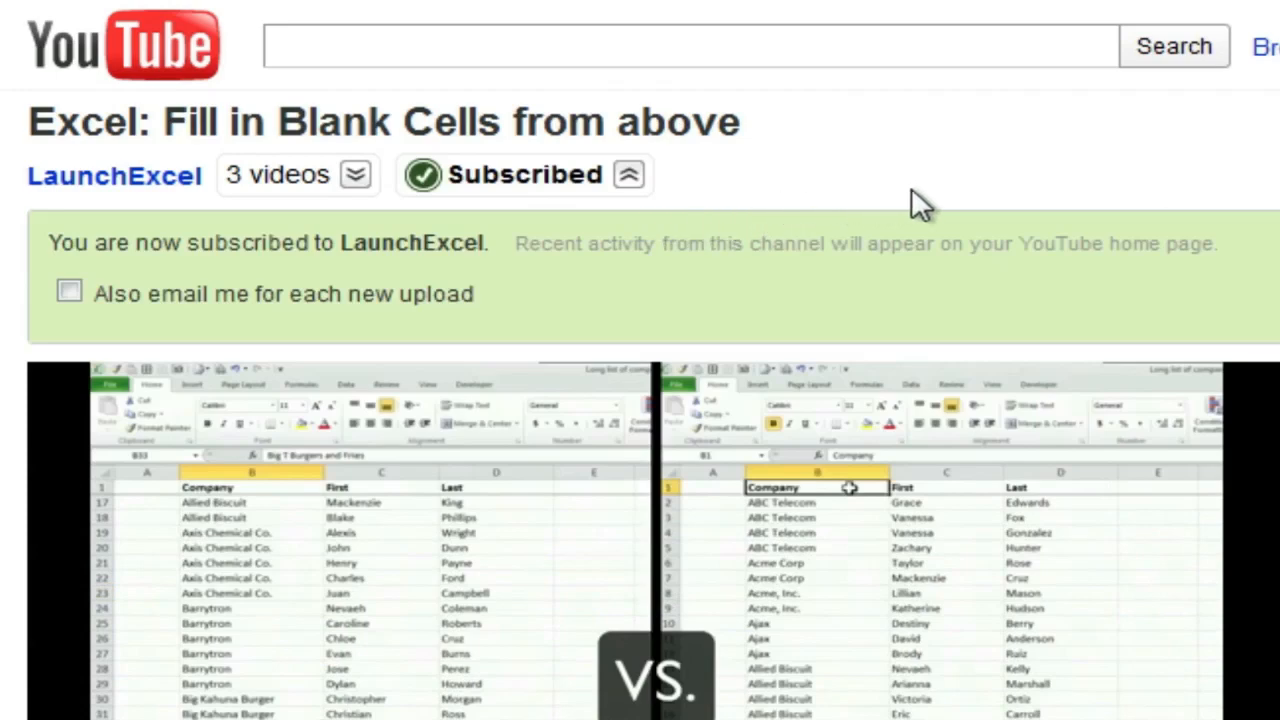